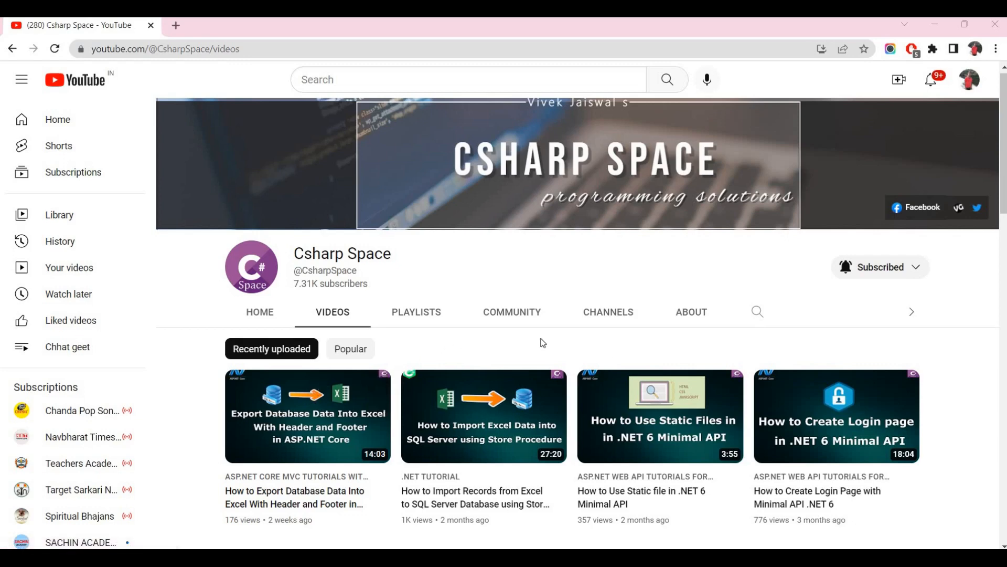
mouse_move(496, 544)
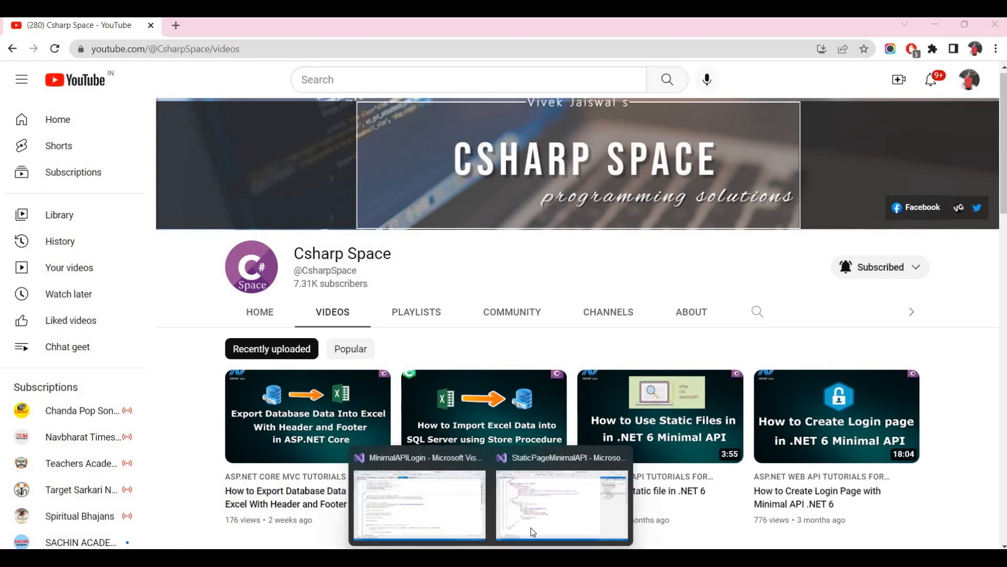
- Review Program.cs in the MInimalAPILogin project and build and launch the login API
click(560, 505)
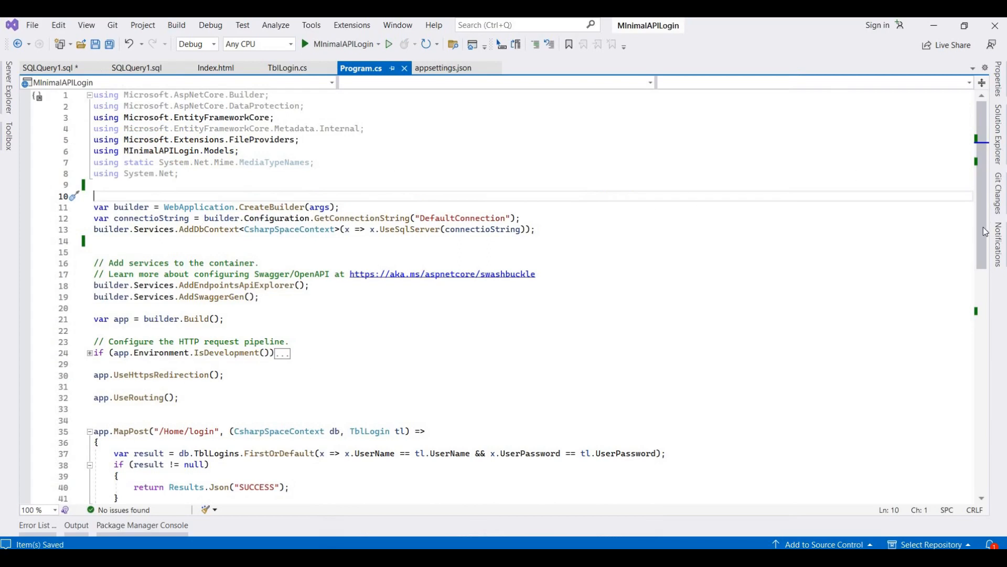
scroll(down, 3)
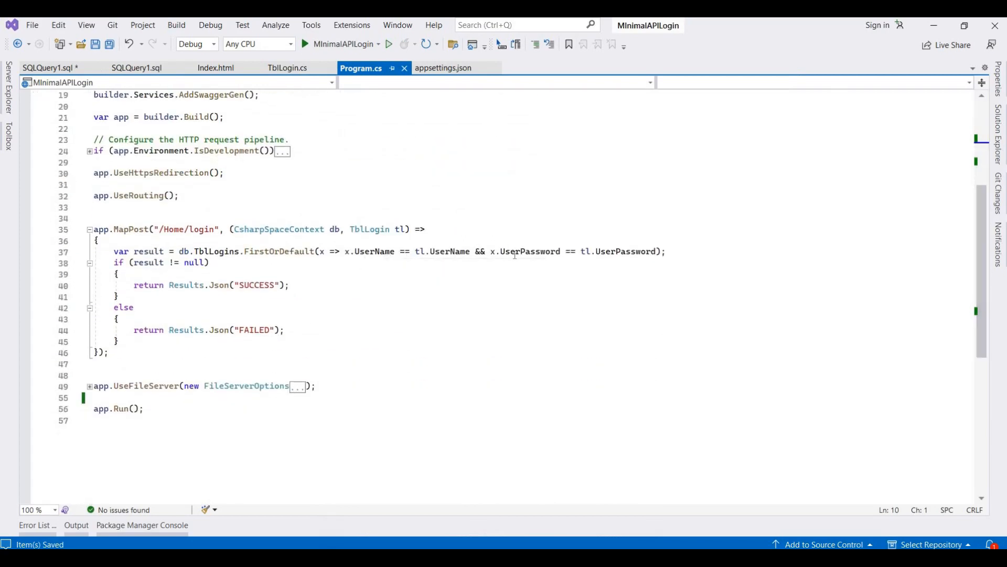
click(205, 262)
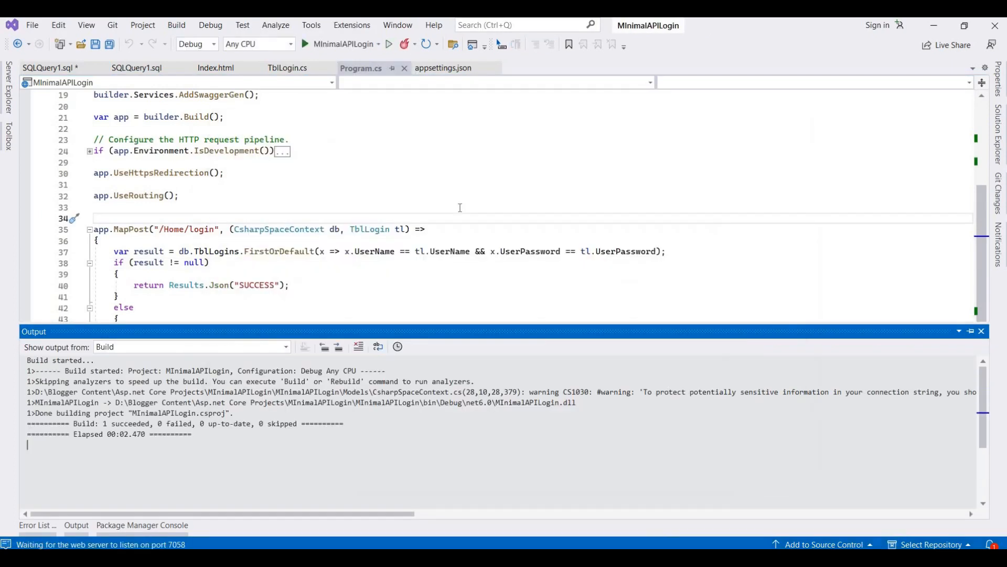
click(307, 44)
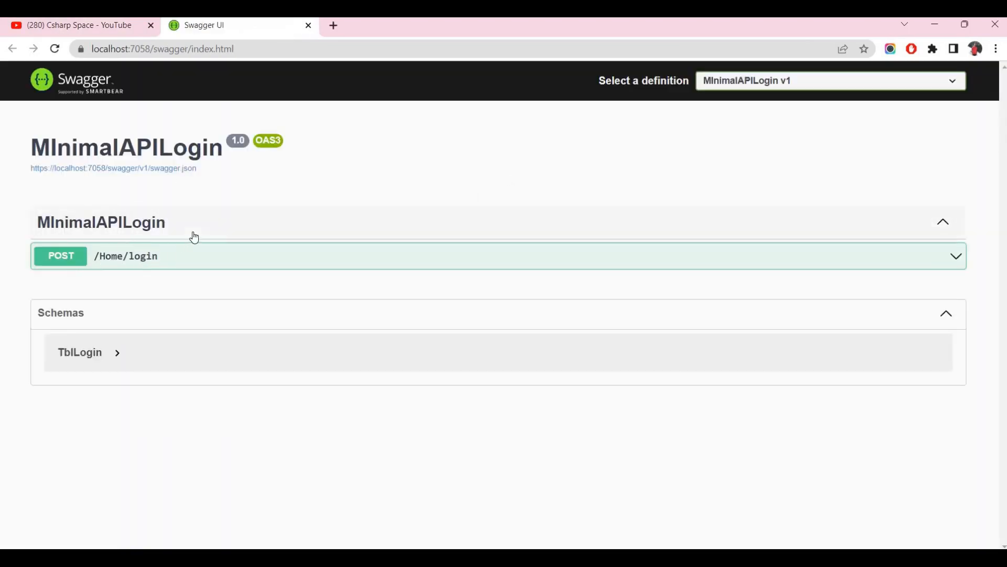
mouse_move(224, 217)
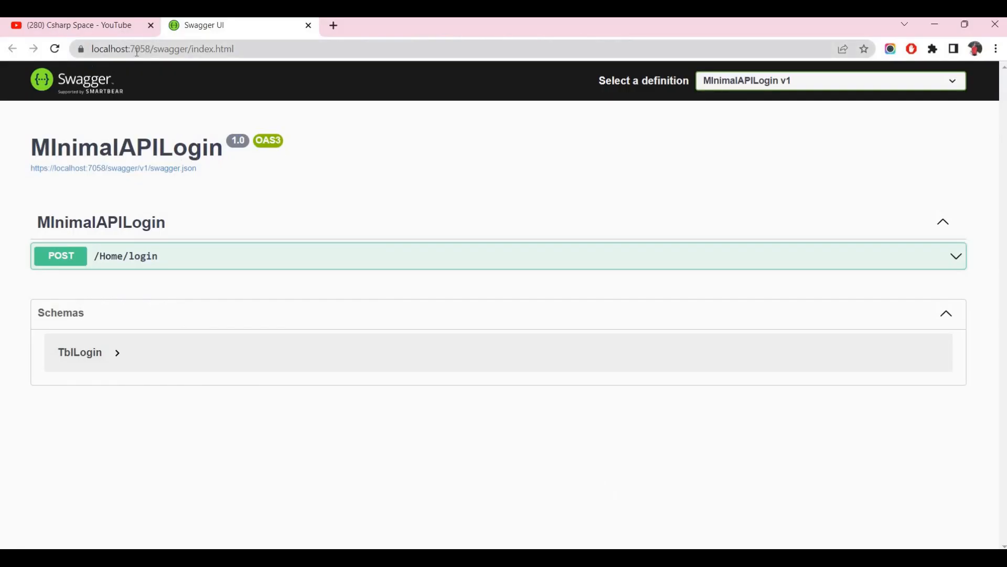
click(163, 48)
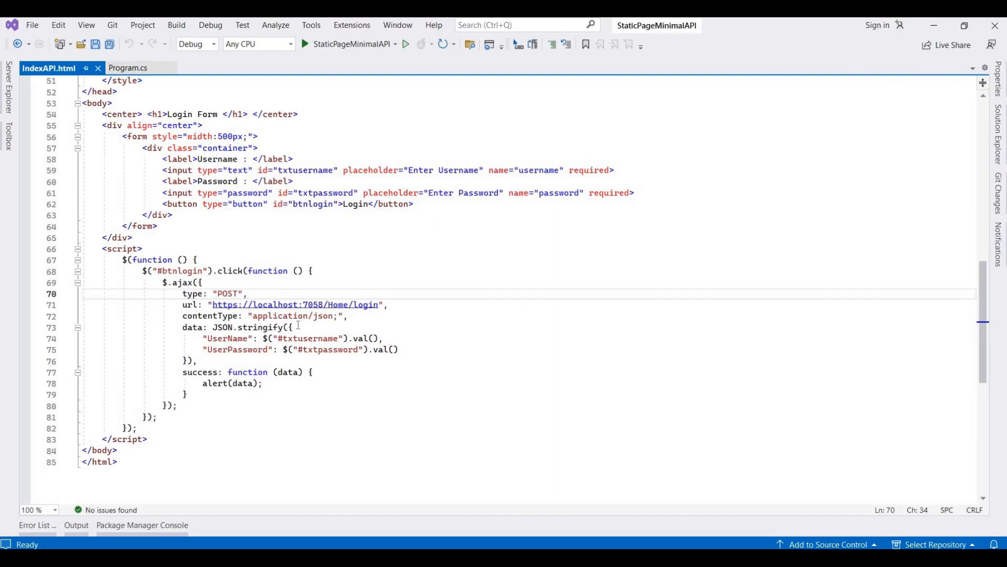
- Launch the StaticPageMinimalAPI project showing IndexAPI.html
click(144, 249)
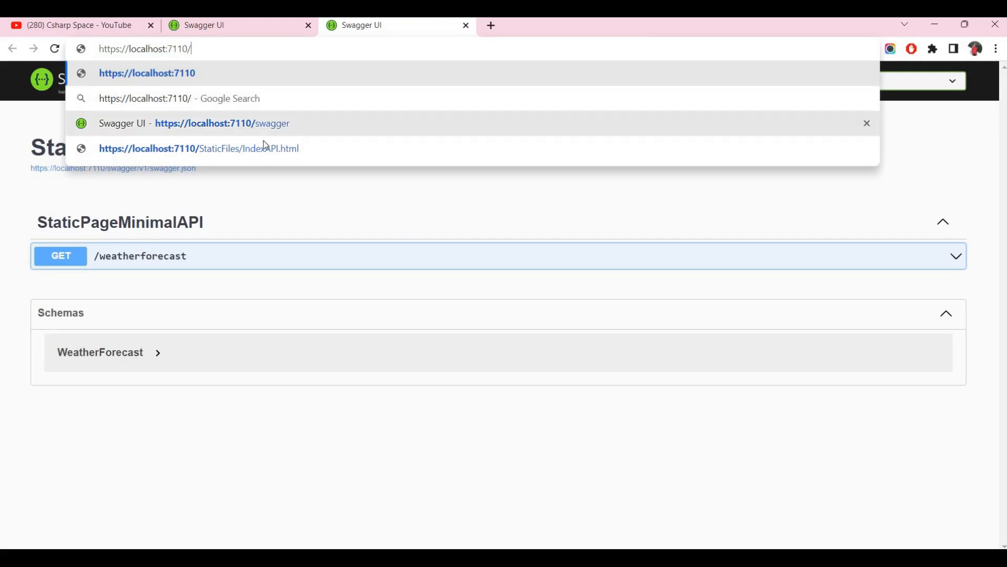
- Load localhost:7110/StaticFiles/IndexAPI.html and enter username sdsd with a password
click(199, 148)
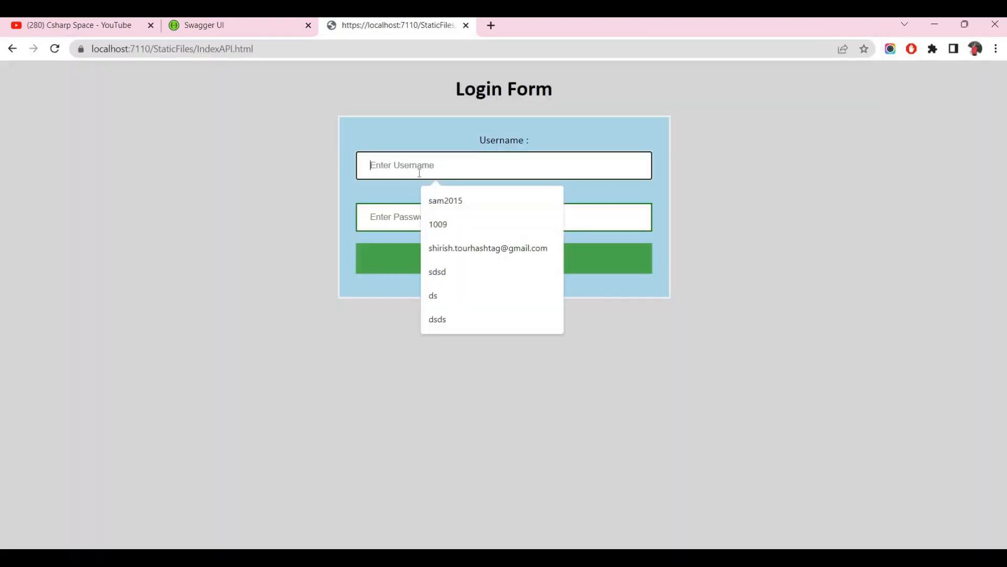
click(436, 271)
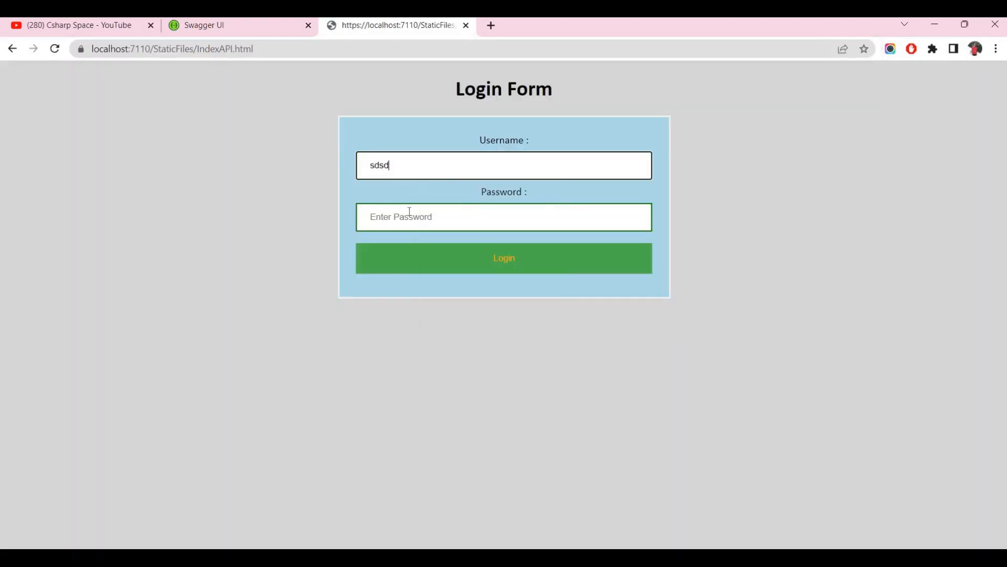
text(••)
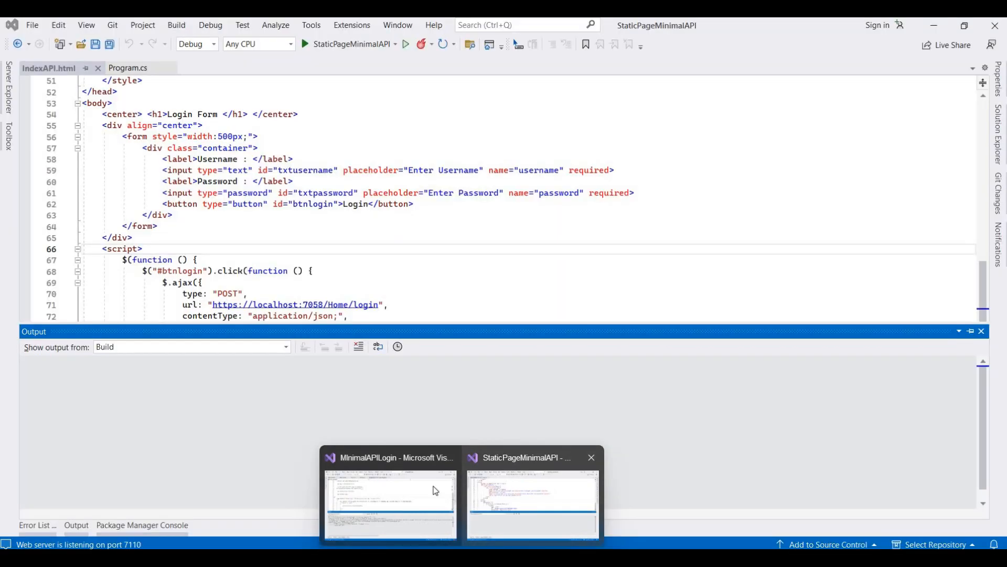
- Add var MyAllowSpecificOrigins = "_myAllowSpecificOrigins"; on line 15 of Program.cs
click(391, 504)
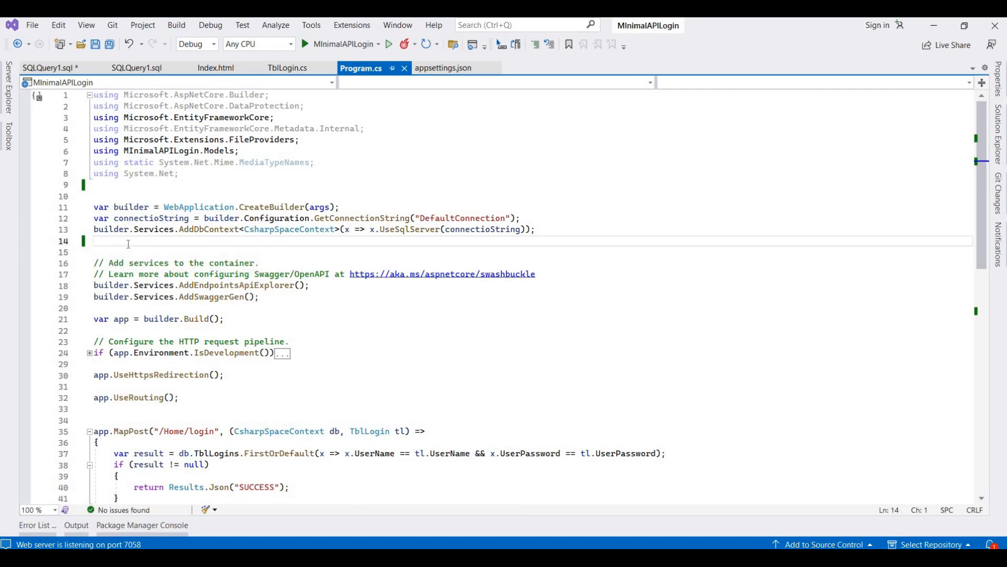
text(var)
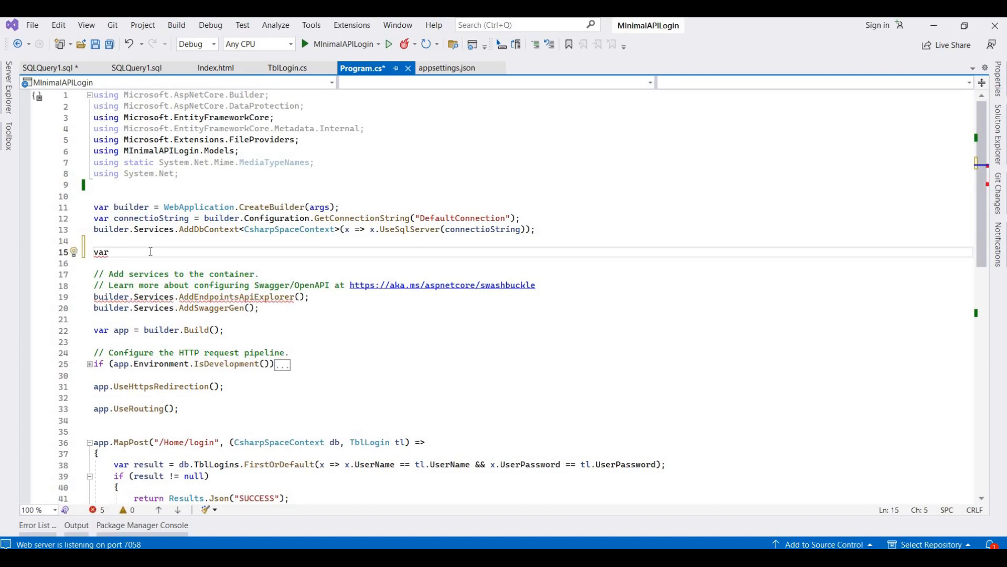
text(My)
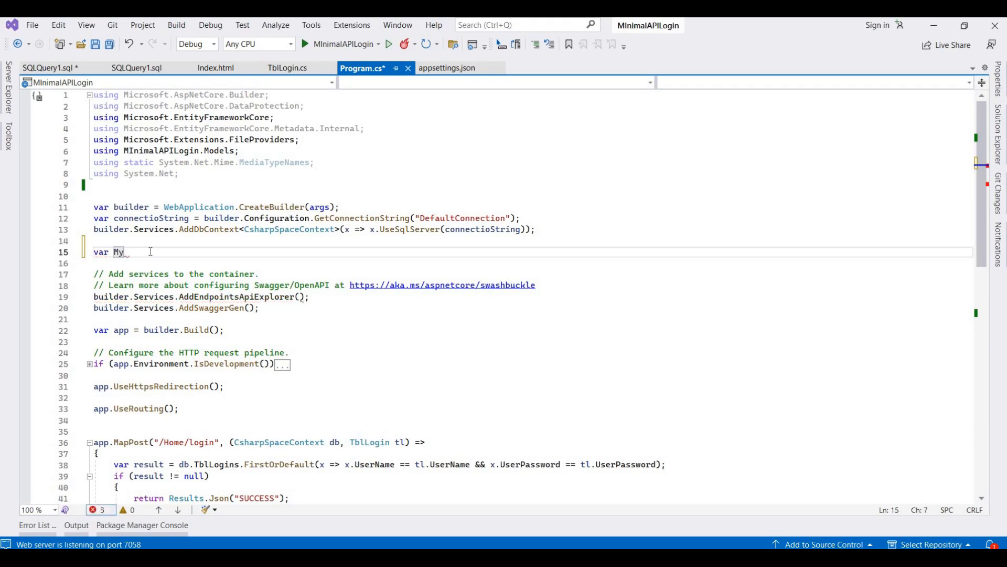
text(Allow)
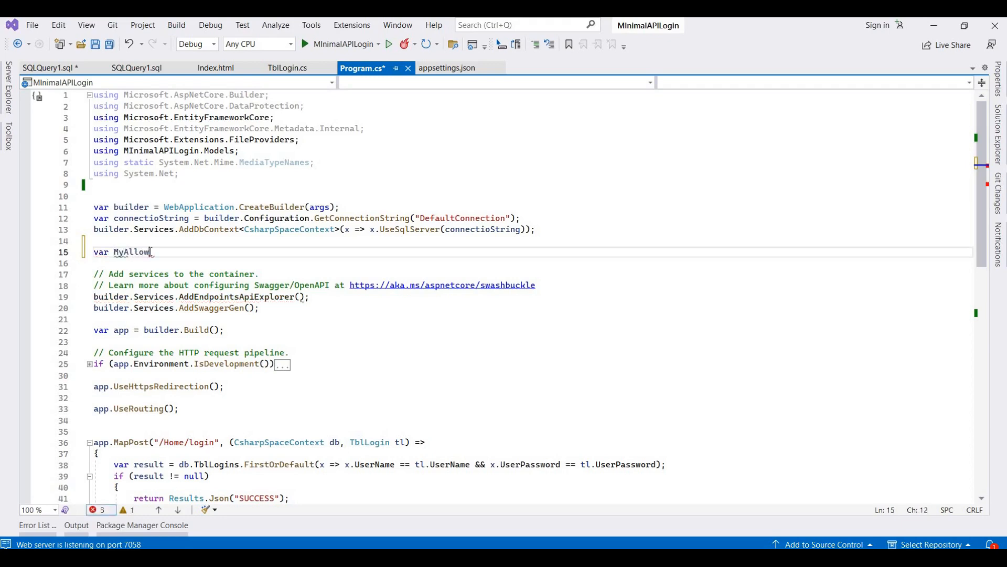
text(Specif)
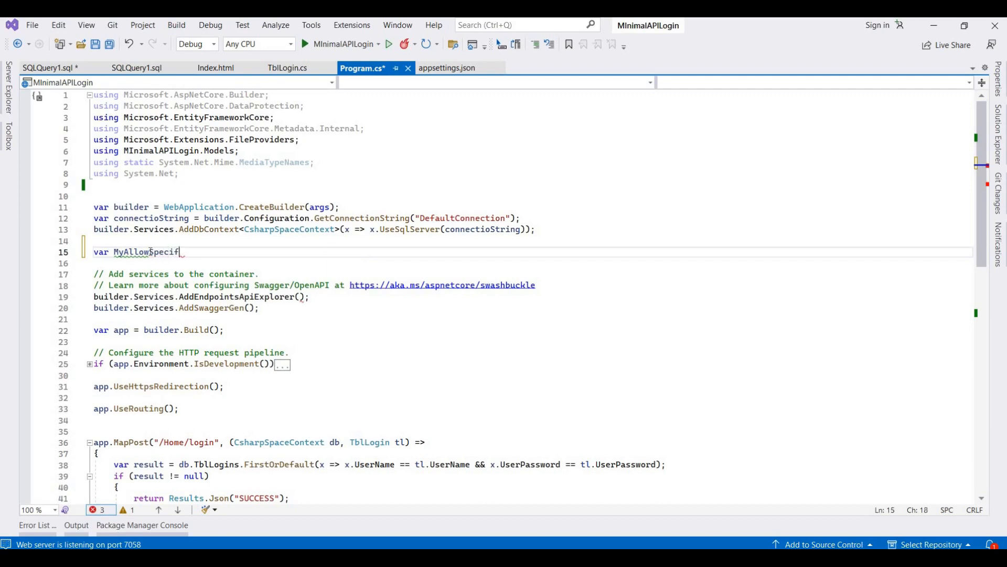
text(O)
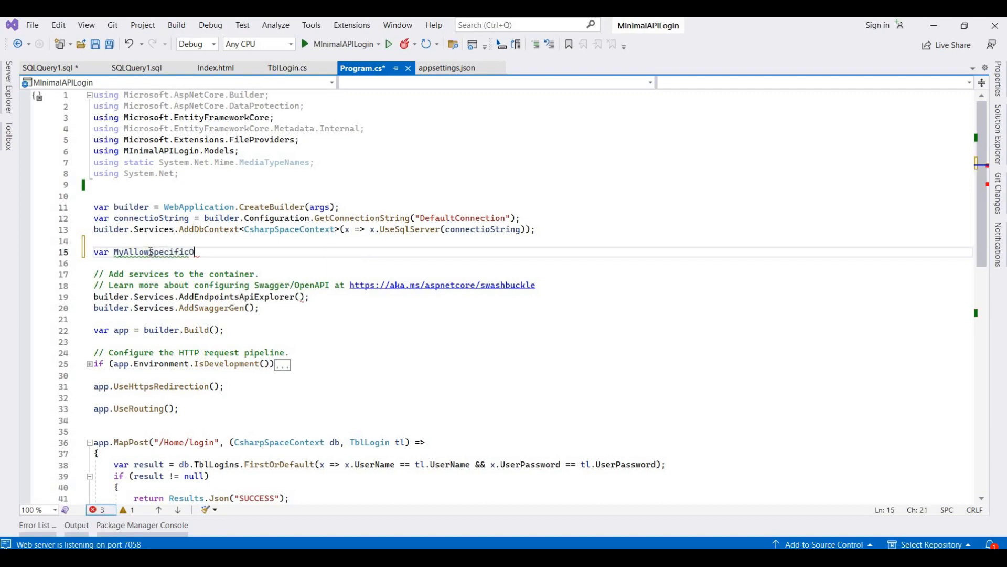
text(rigins)
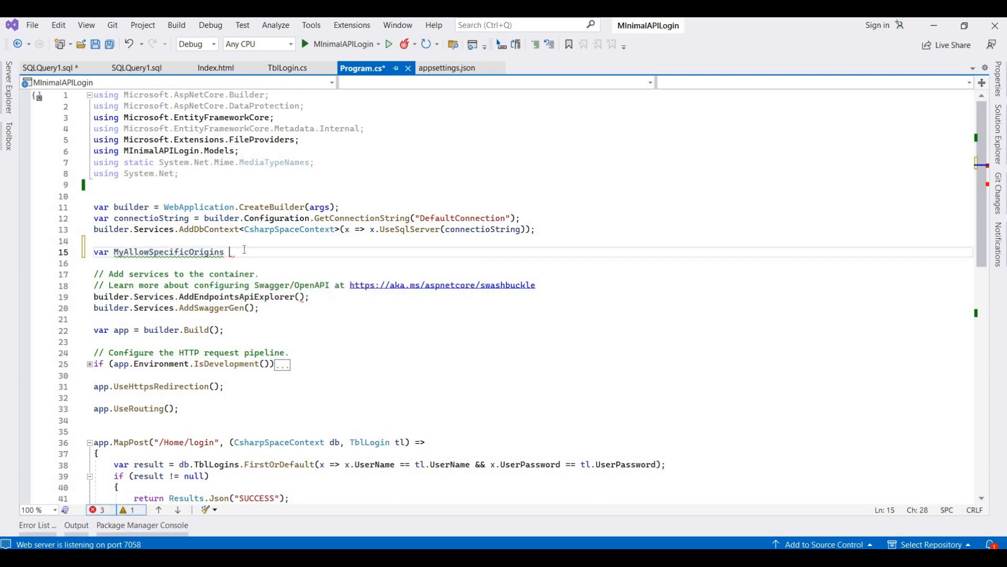
text(= ")
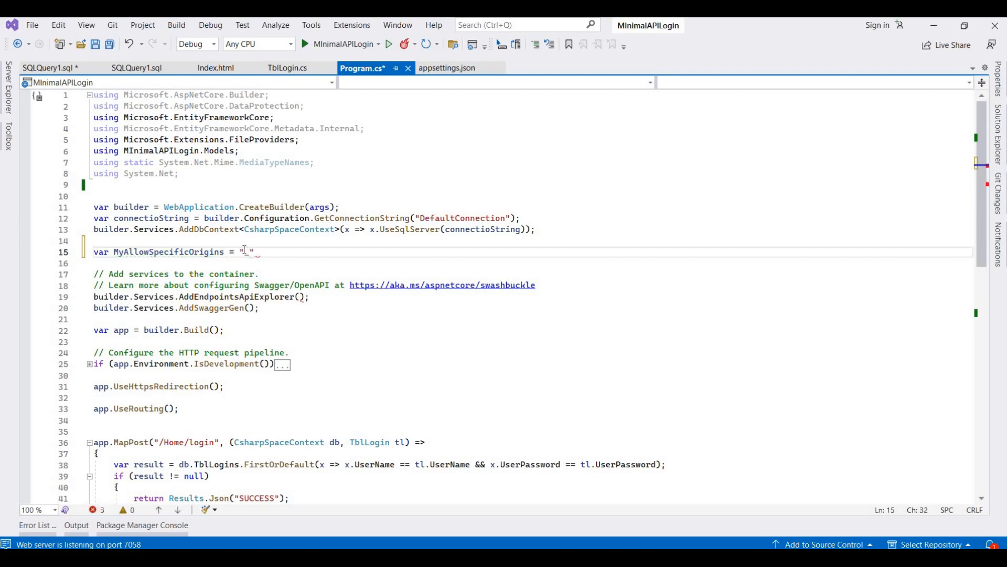
text(myA)
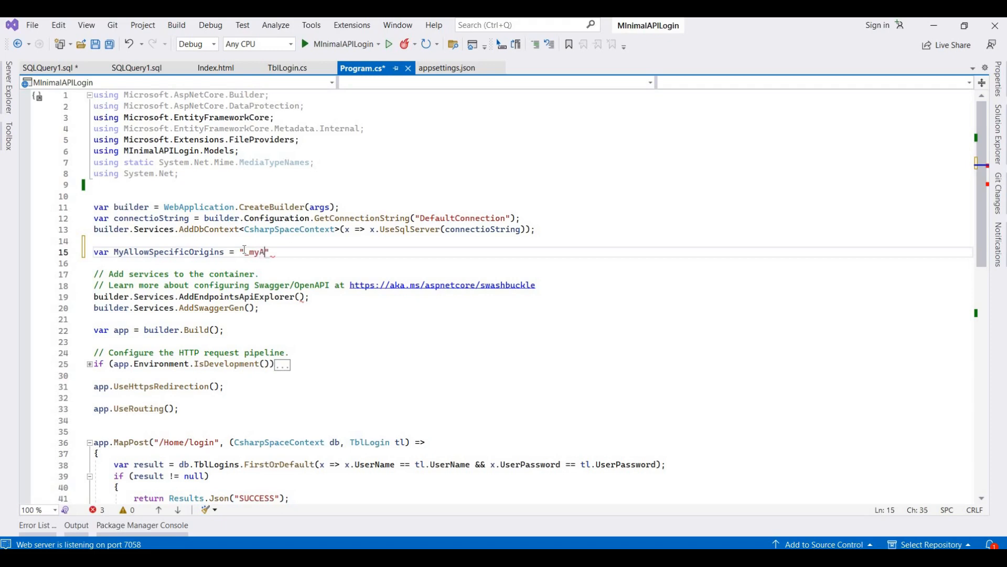
text(llow)
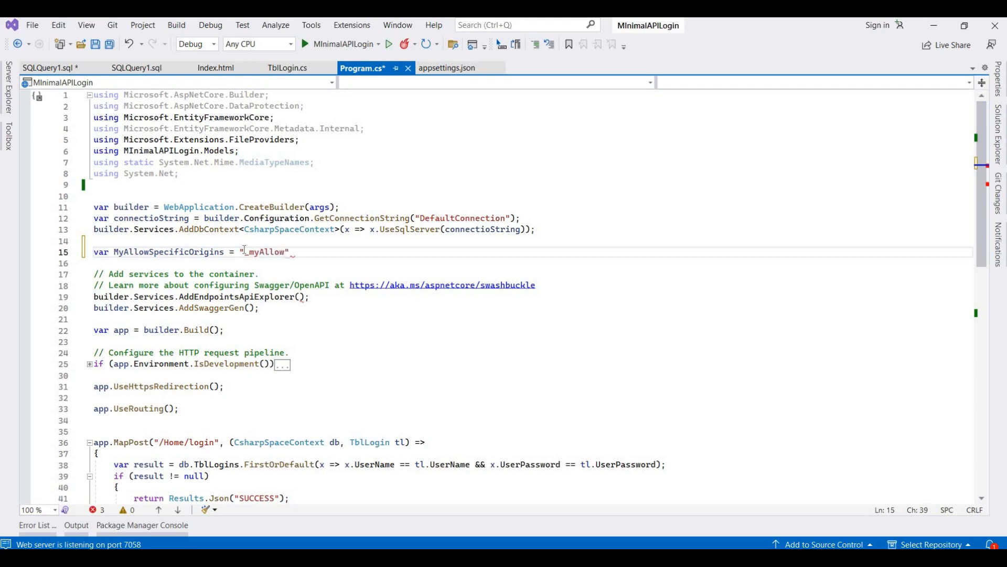
text(SpecificOrigins)
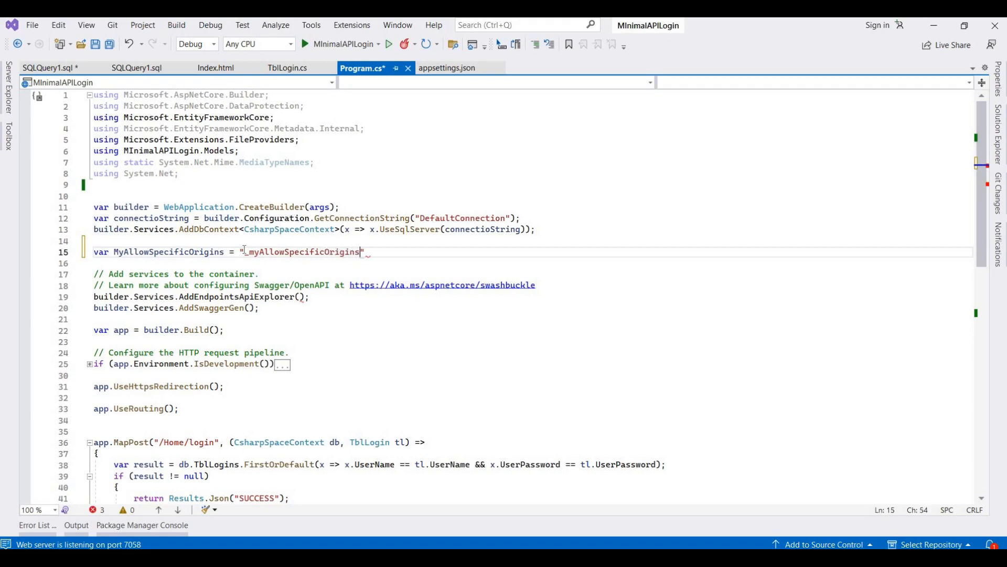
text(;)
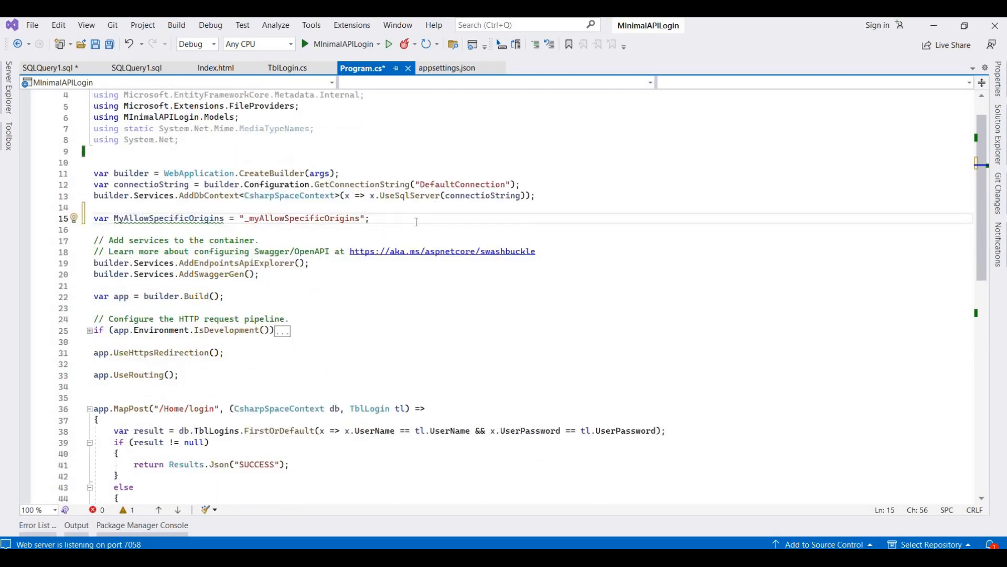
- Begin builder.Services.AddCors(options => ...) registration below the origins variable
text(builder.Services.)
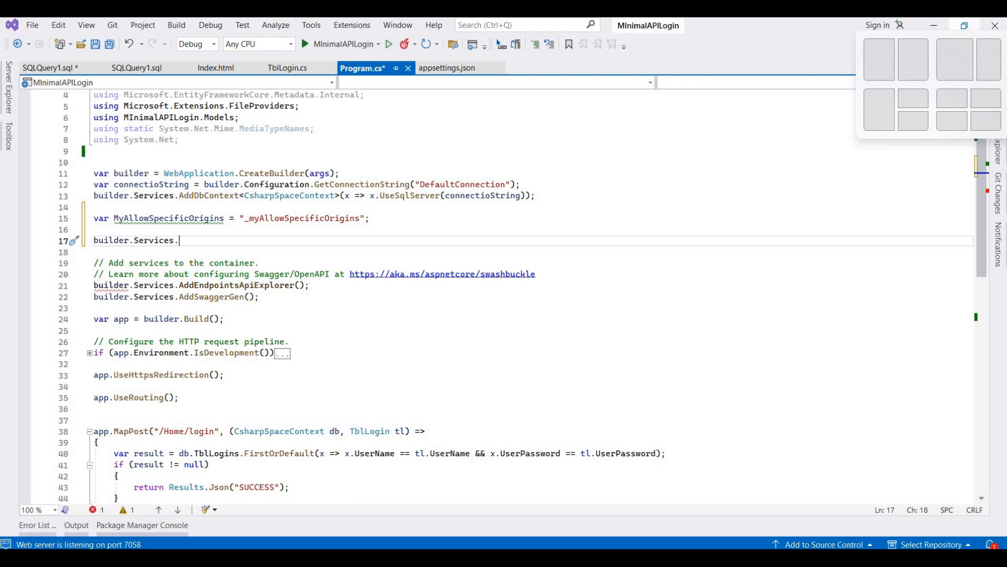
text(A)
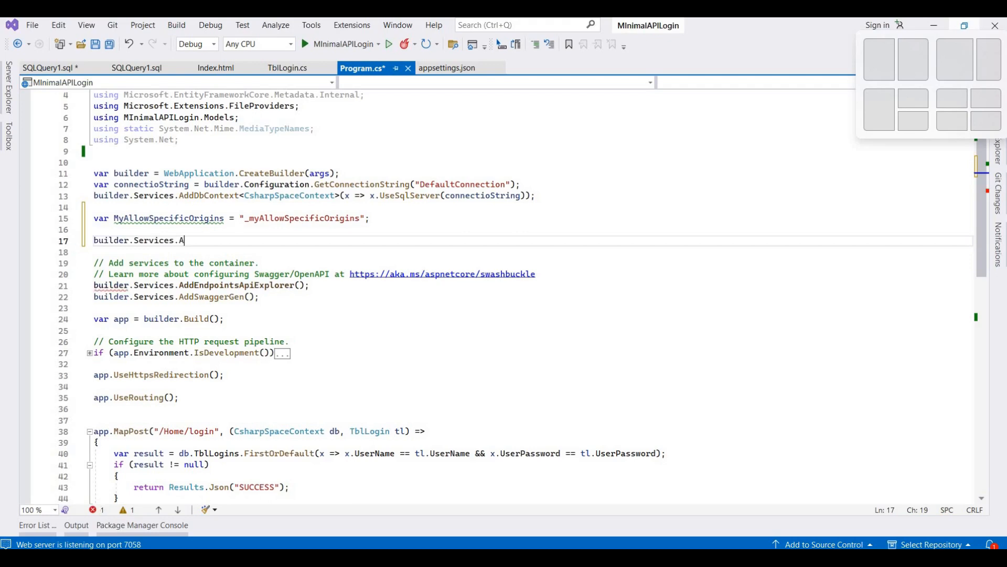
text(dd)
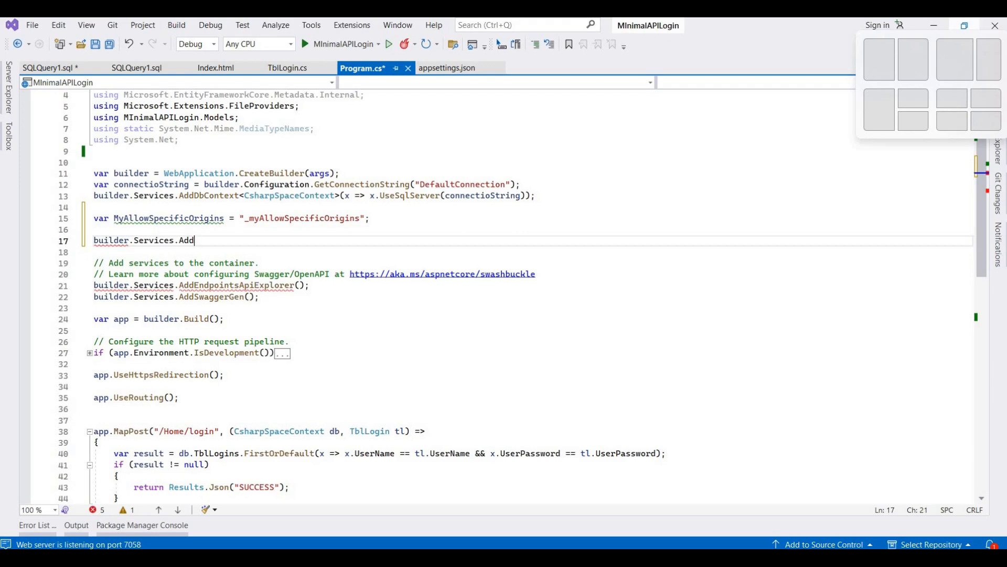
text(Co)
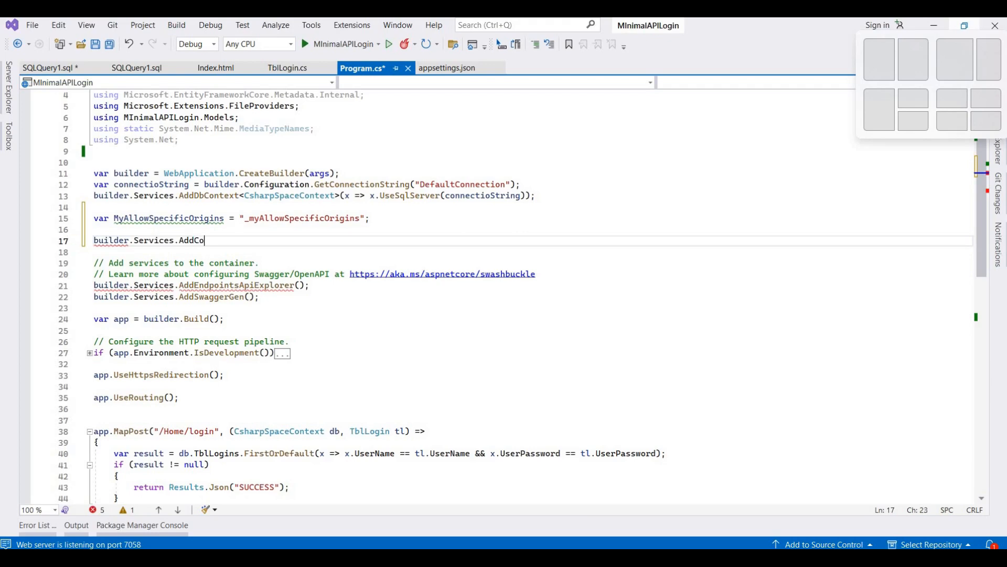
text(r)
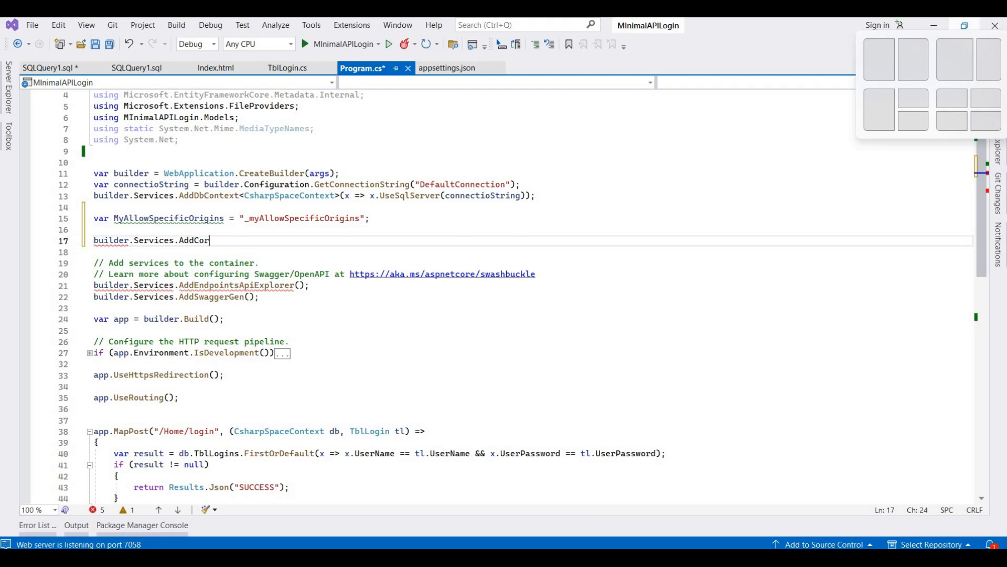
text(s())
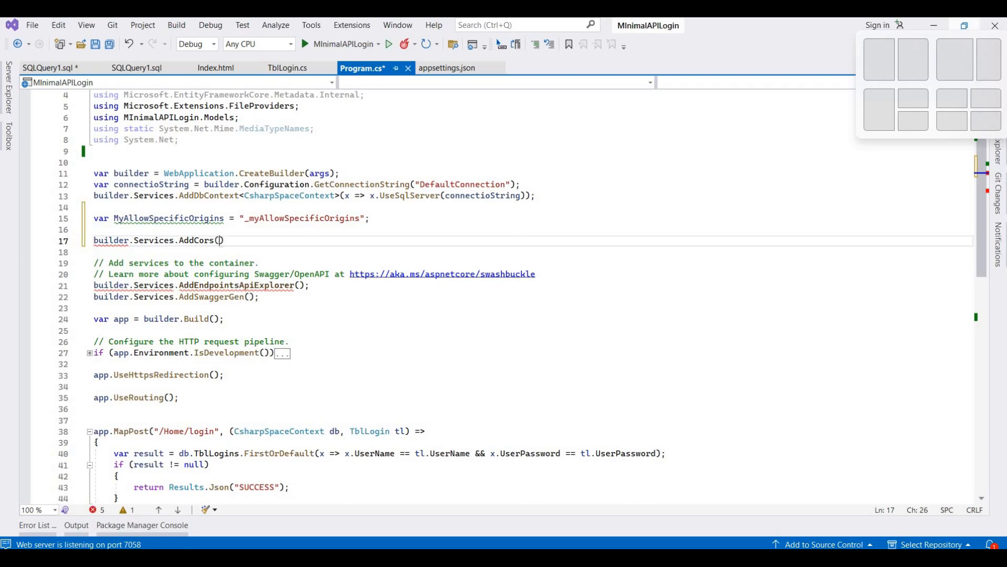
text(()
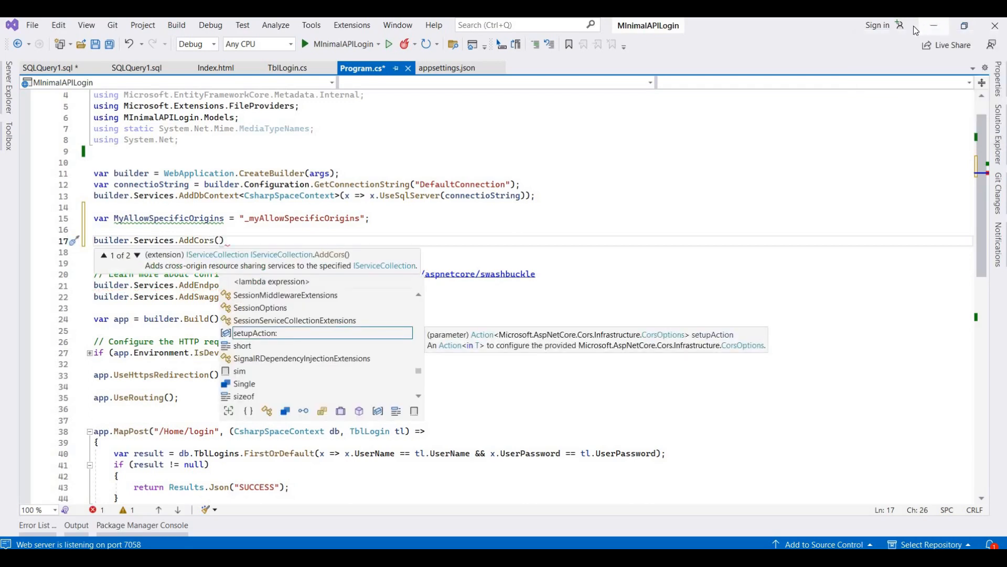
text(options)
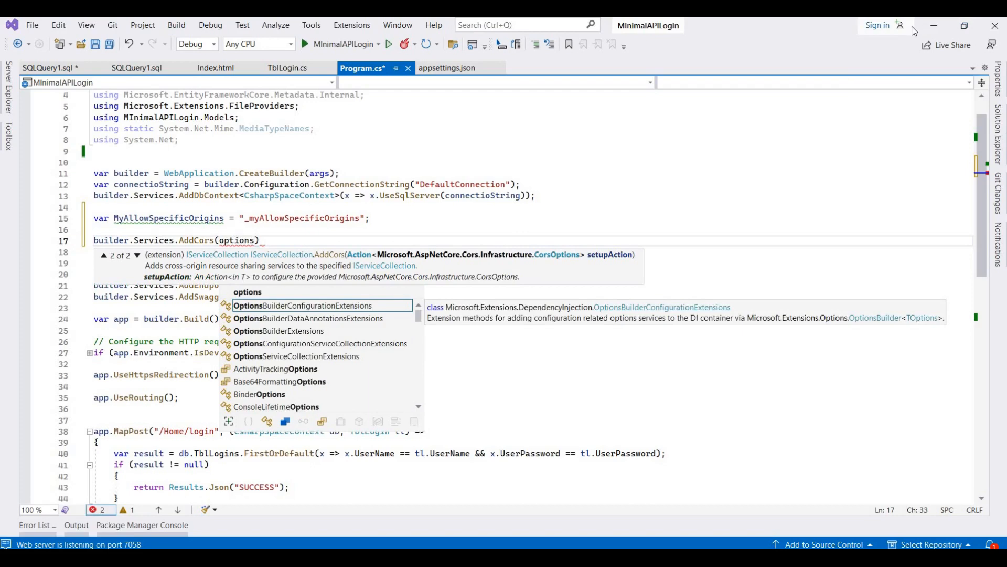
text(=>)
text({)
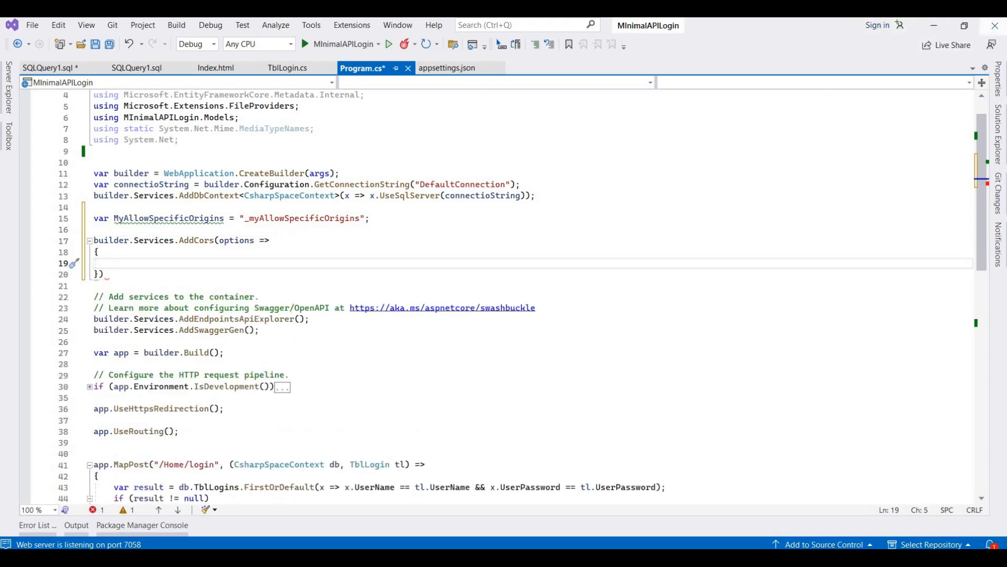
- Add options.AddPolicy(name: MyAllowSpecificOrigins, policy => { policy.WithOrigins }) inside AddCors
text(options.AddPolicy)
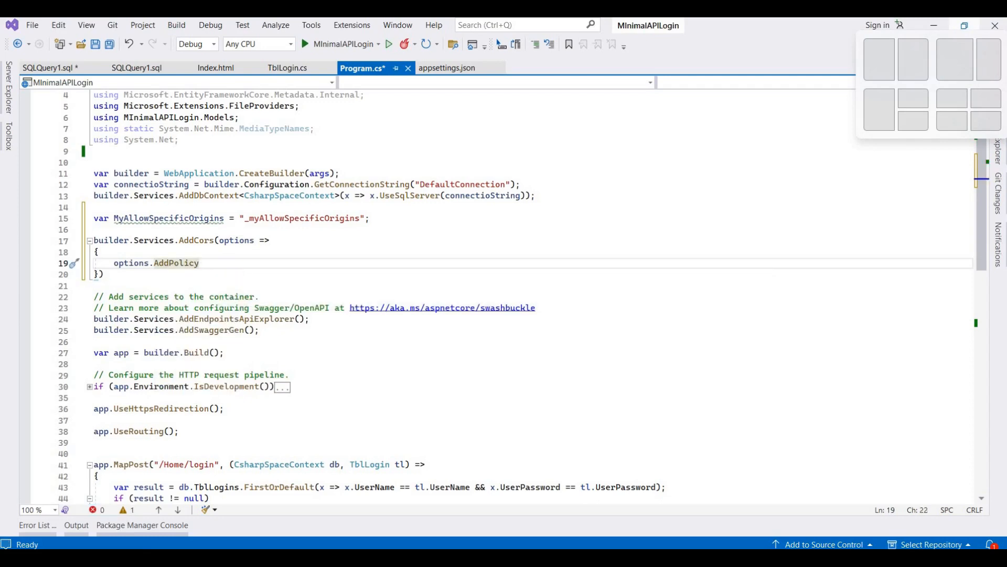
text((name)
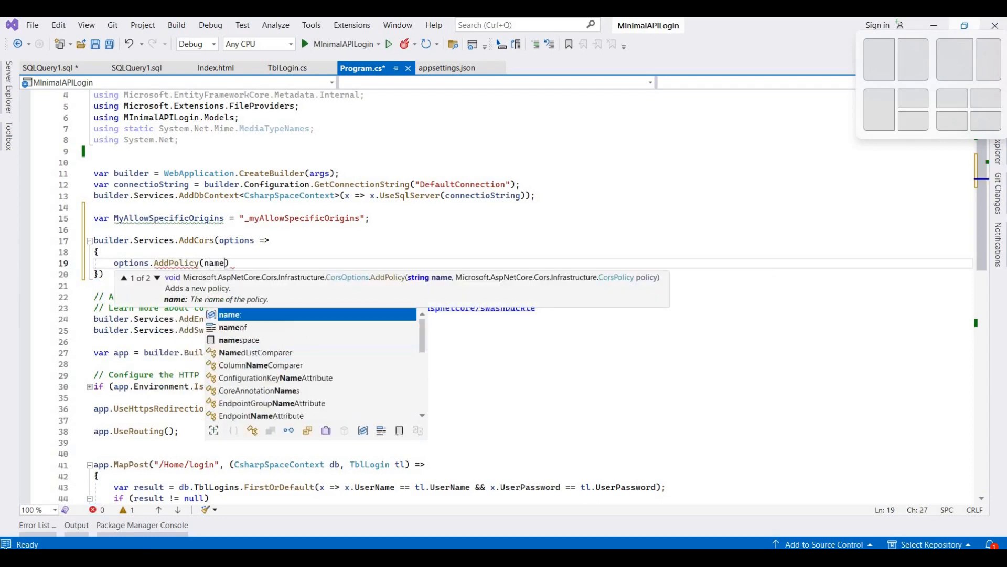
text(:)
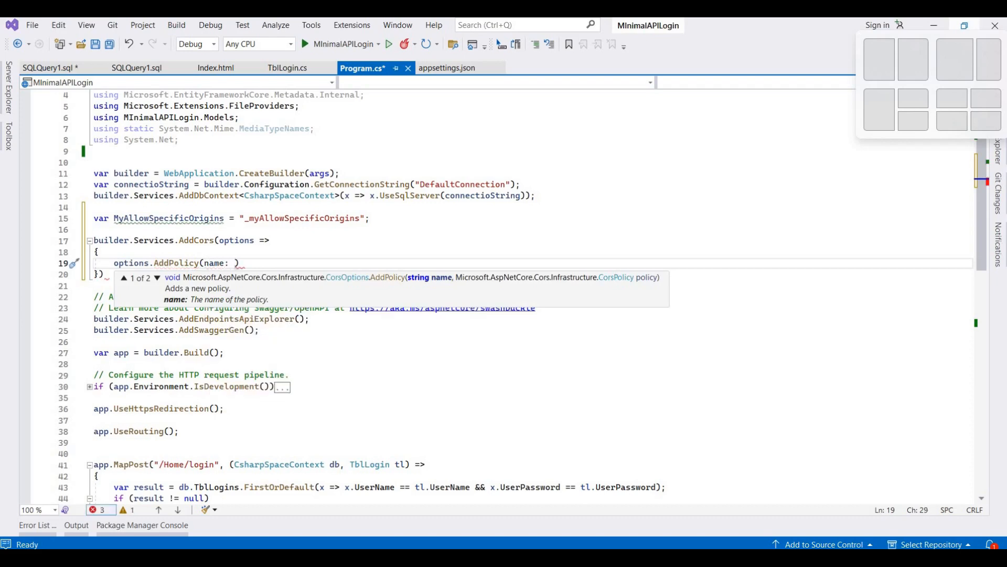
text(My)
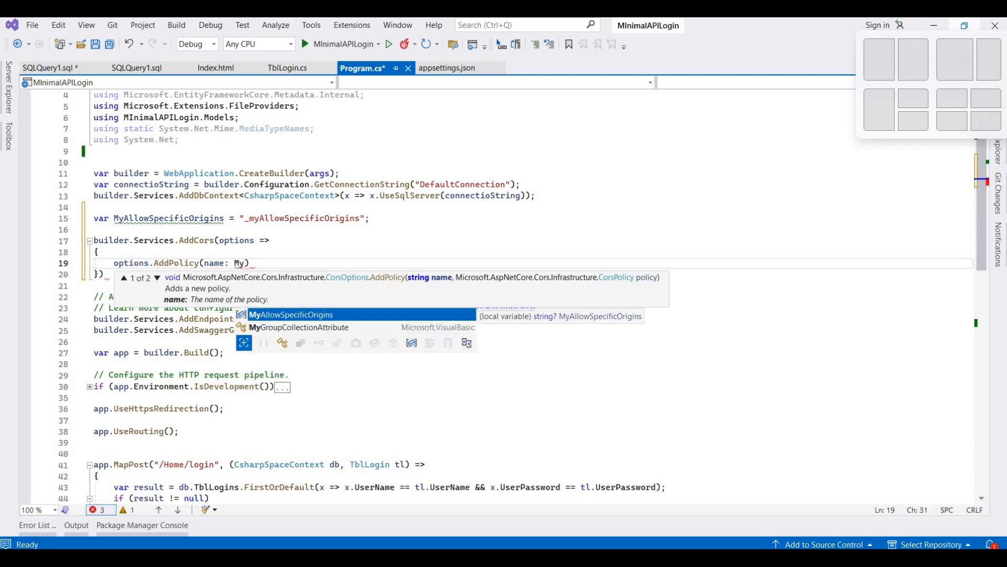
key(Tab)
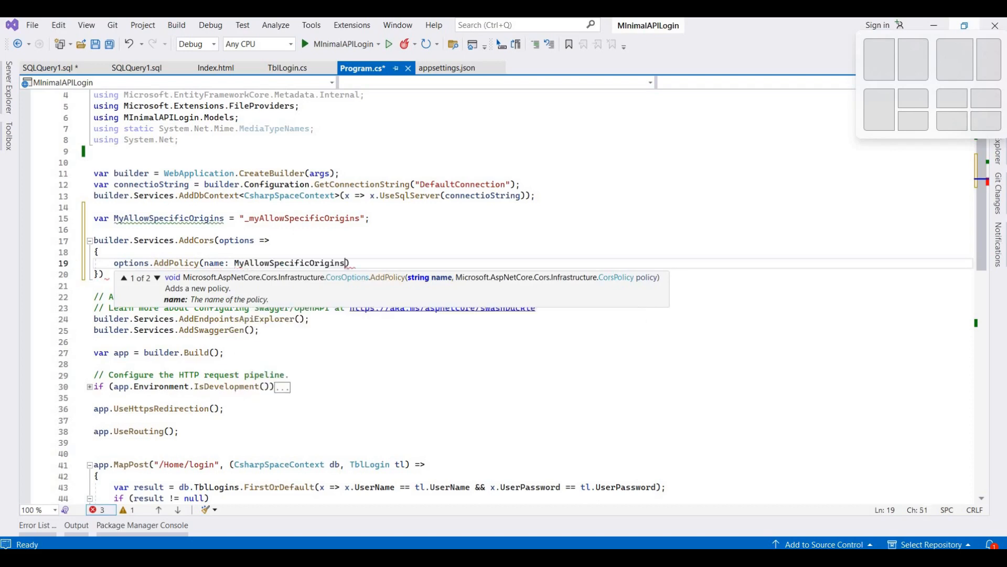
text(,)
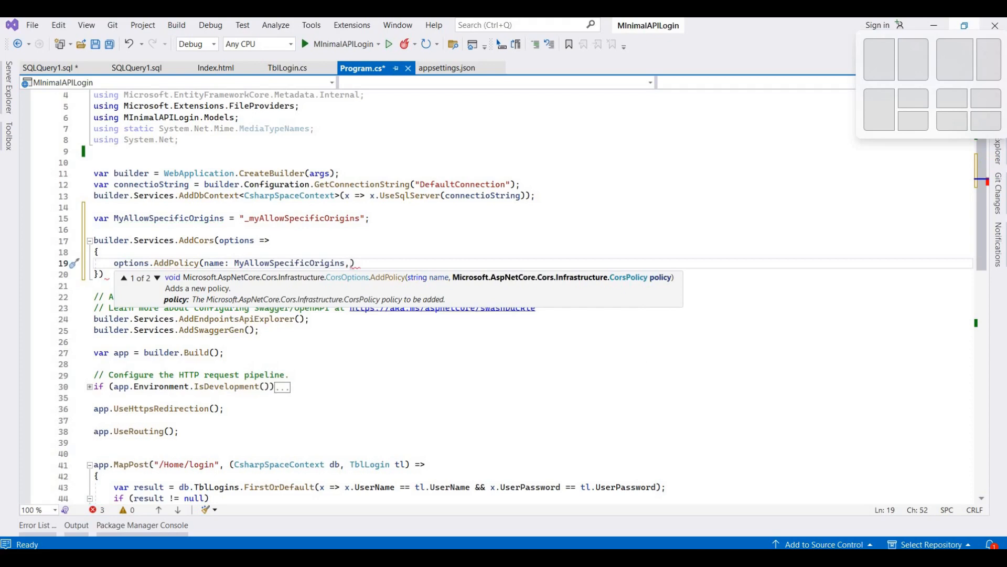
key(enter)
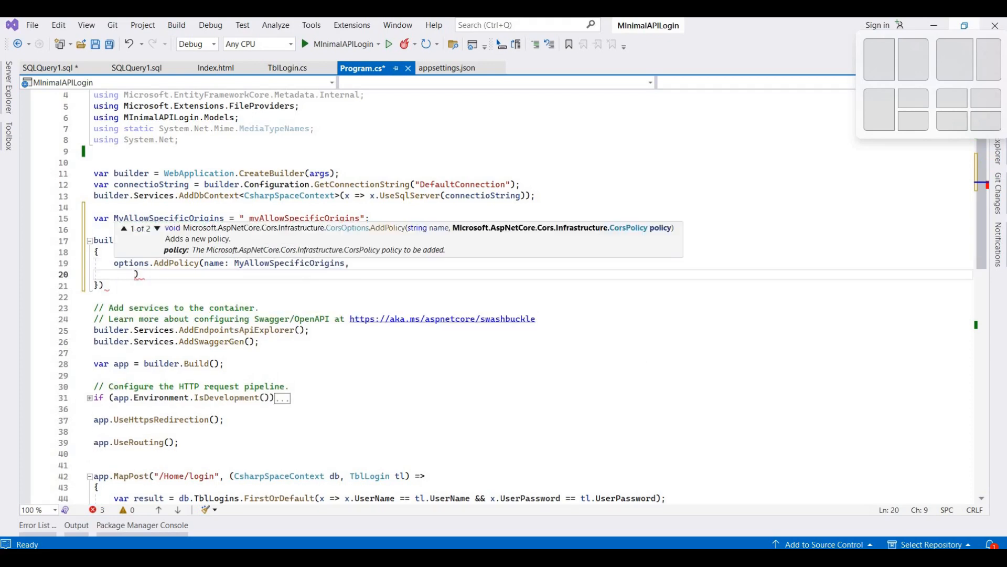
text(pol)
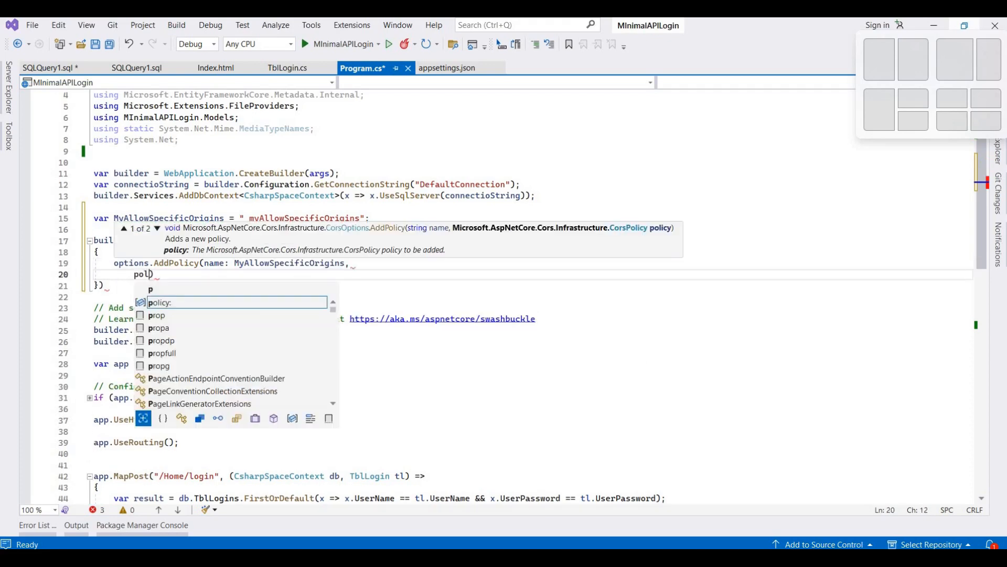
text(icy =>)
text({)
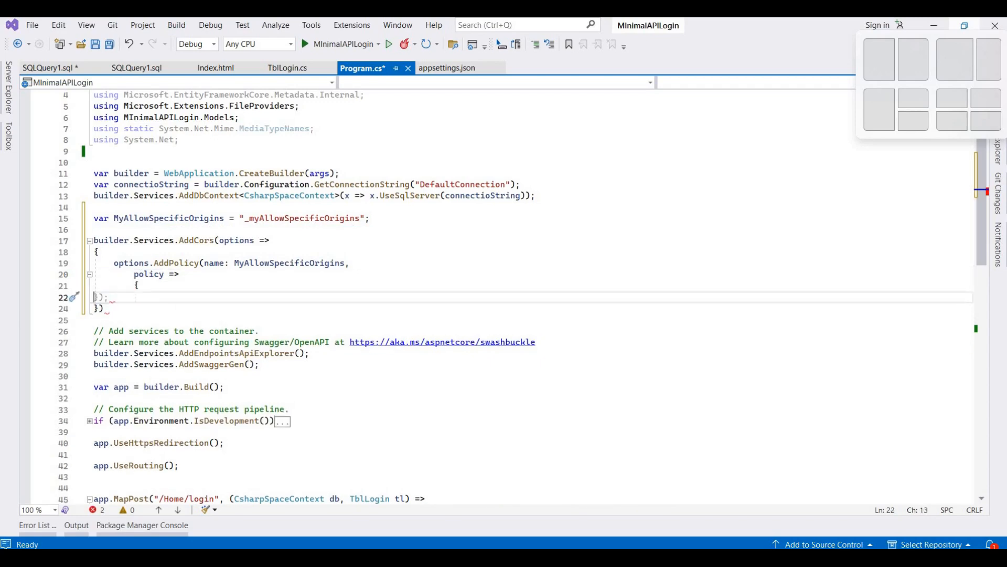
key(enter)
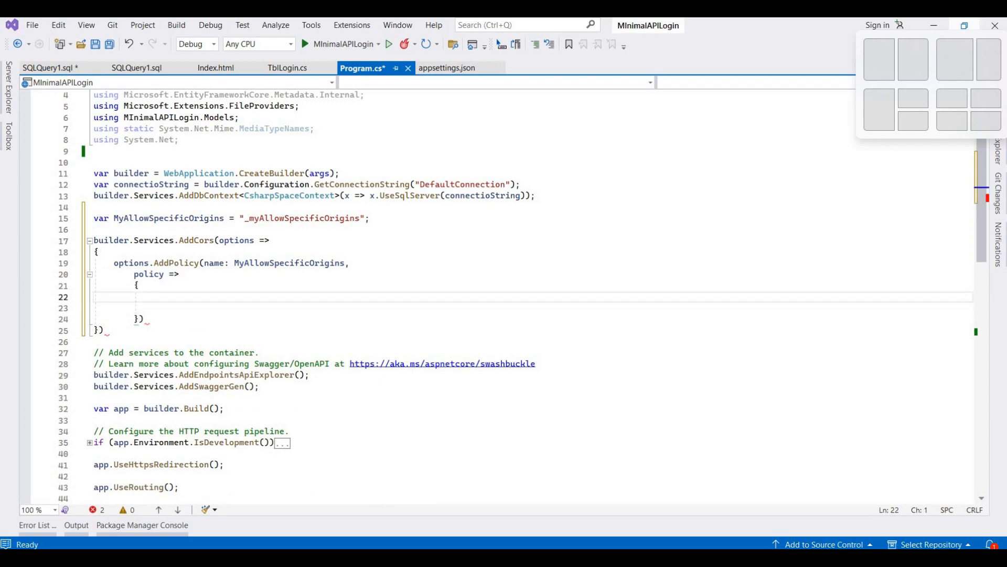
text(policy.)
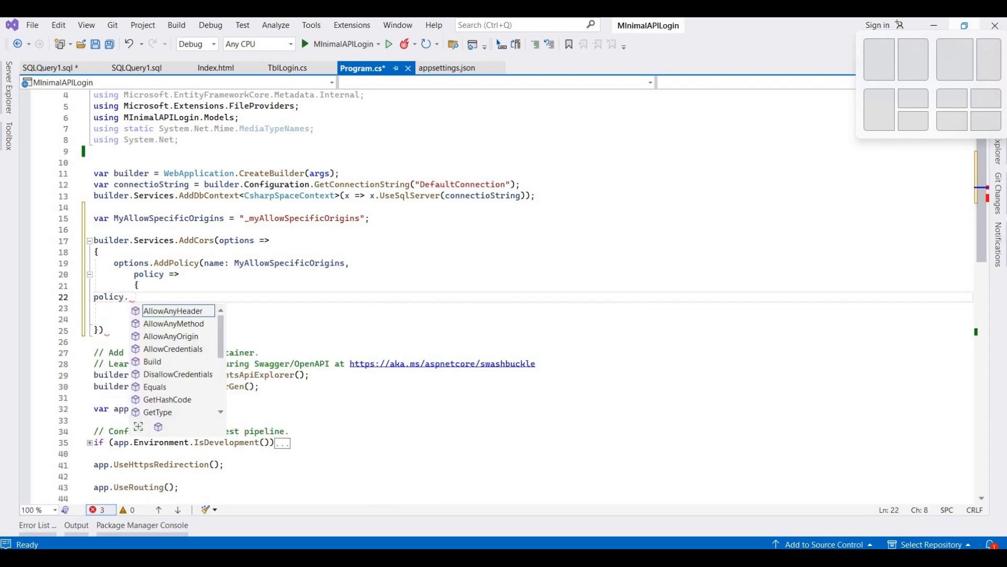
text(with)
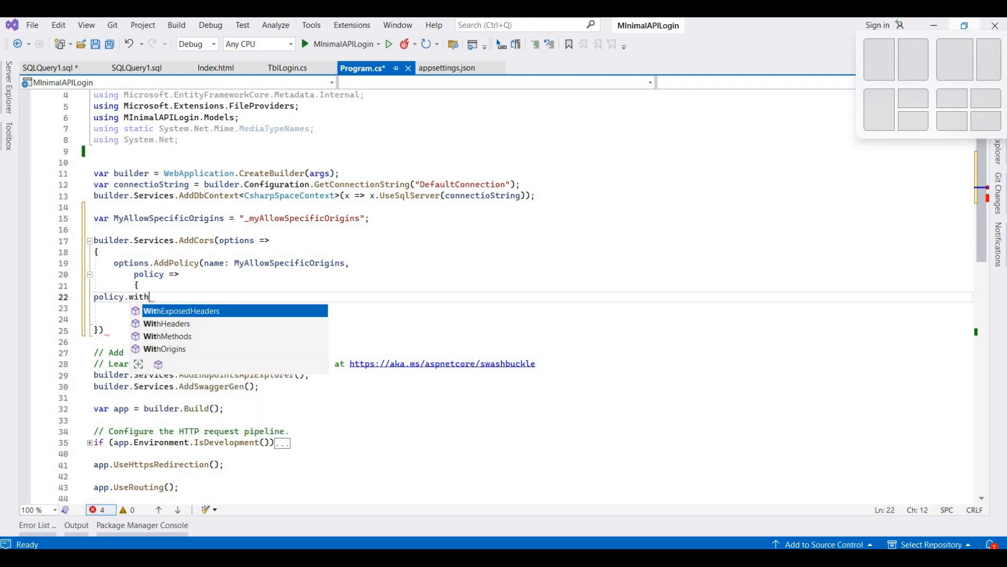
key(down)
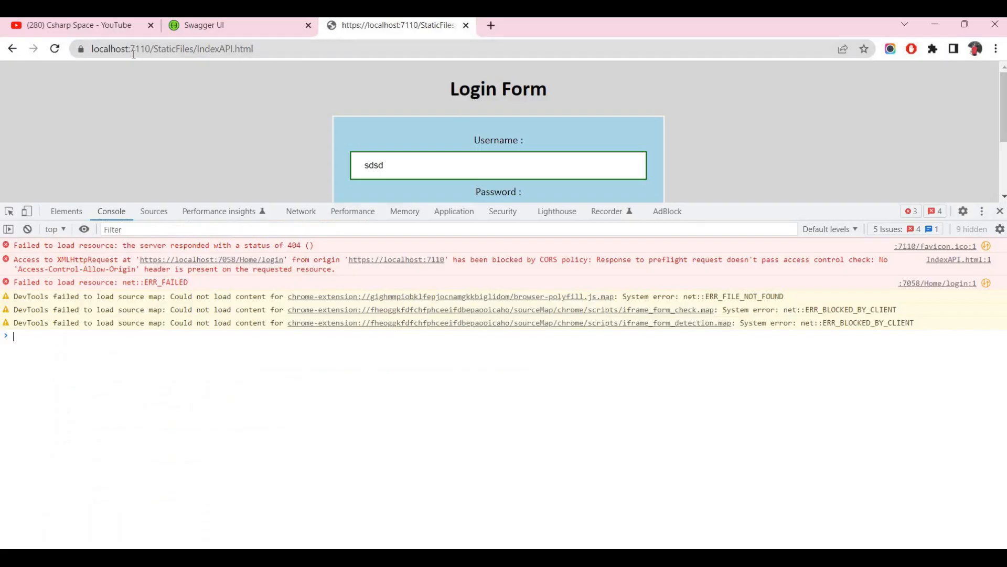
click(171, 48)
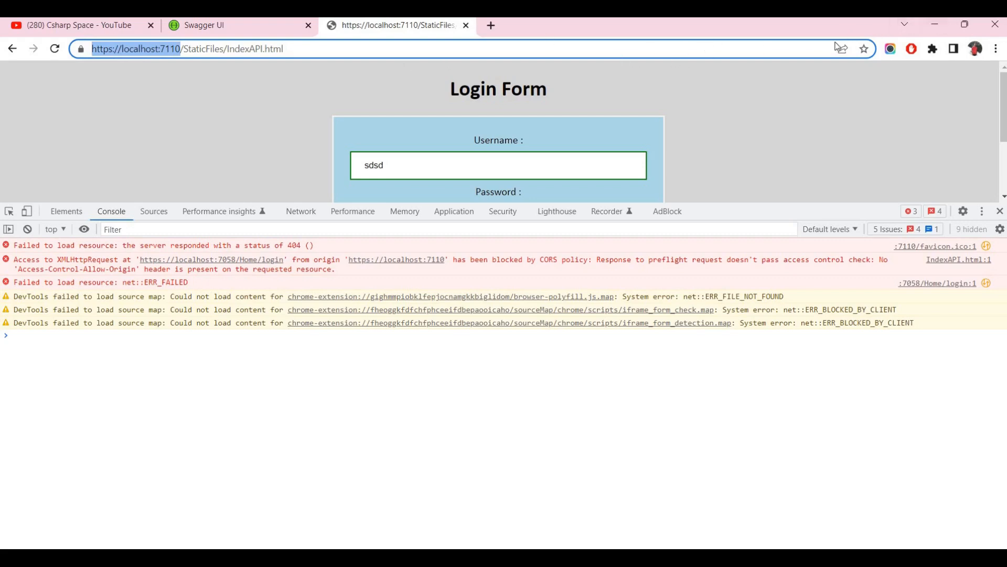
mouse_move(921, 39)
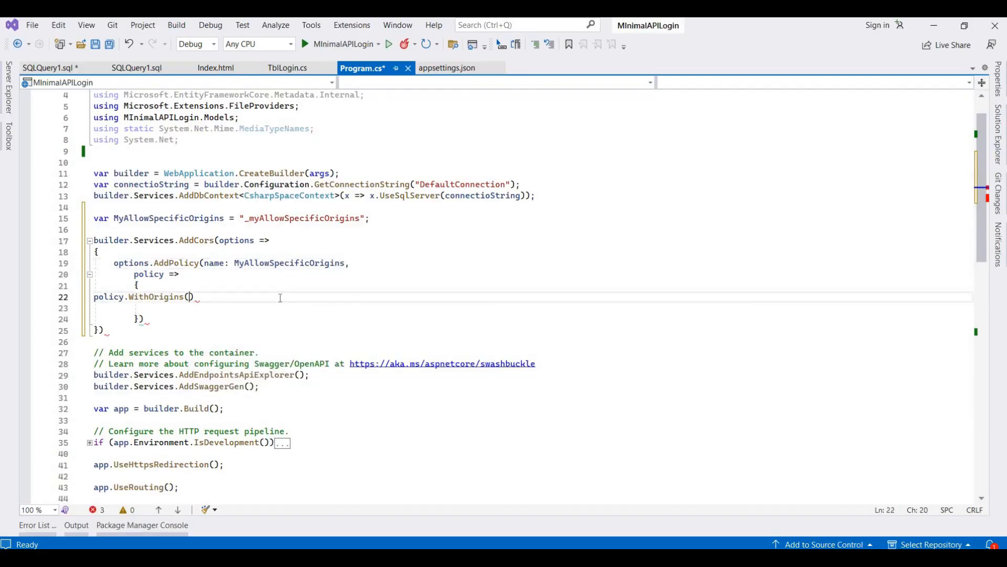
text("https://localhost:7110/")
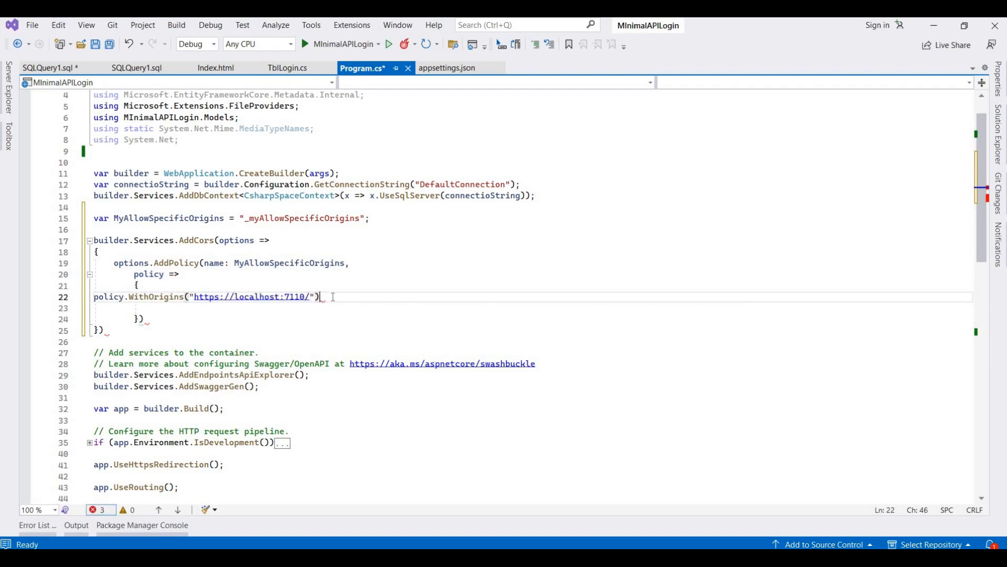
key(enter)
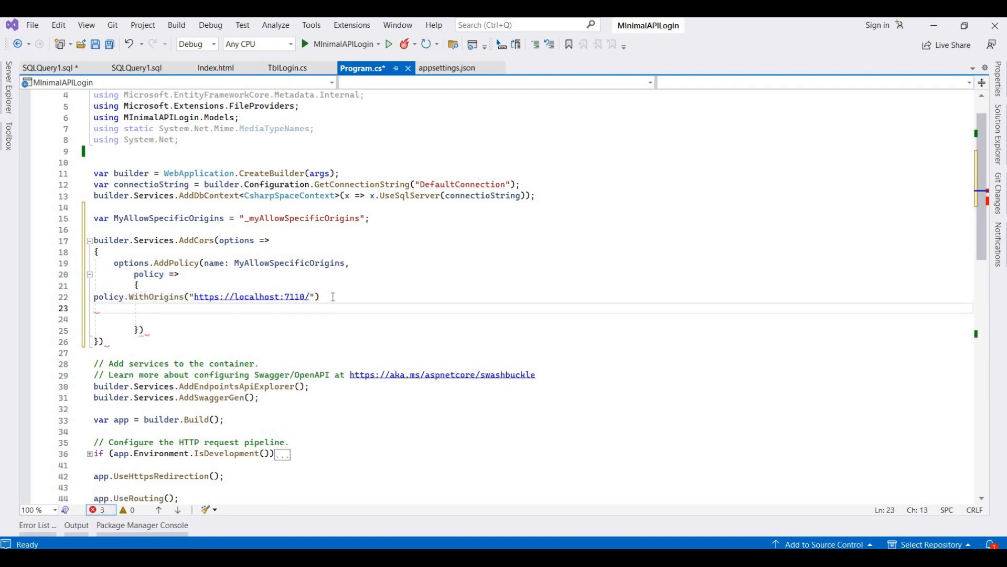
text(.A)
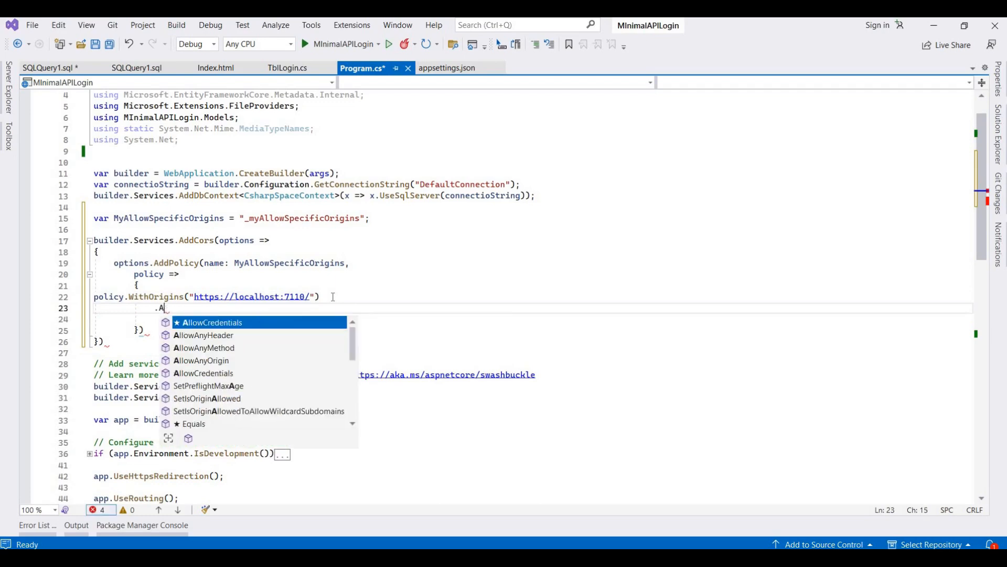
text(llowAnyHeader)
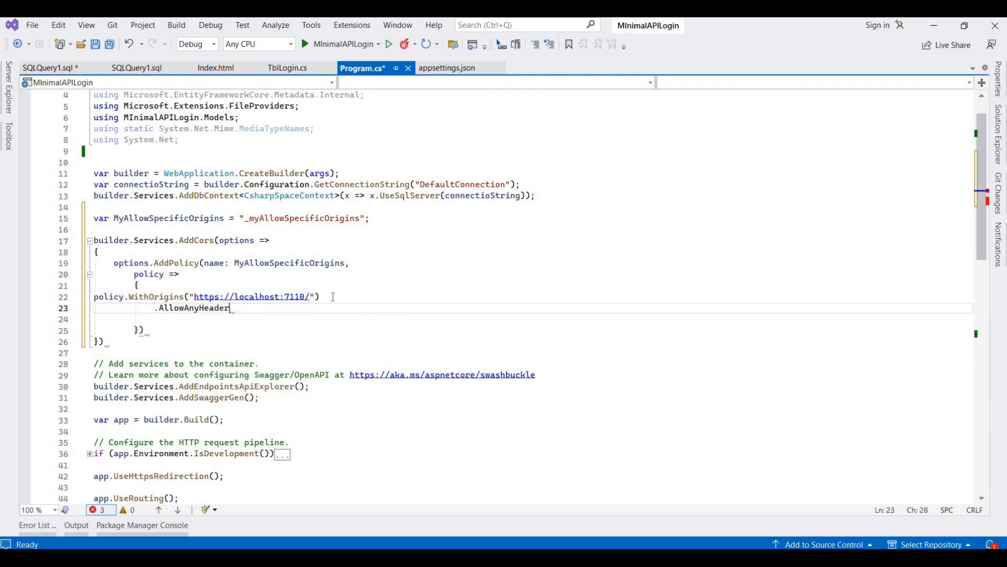
text(())
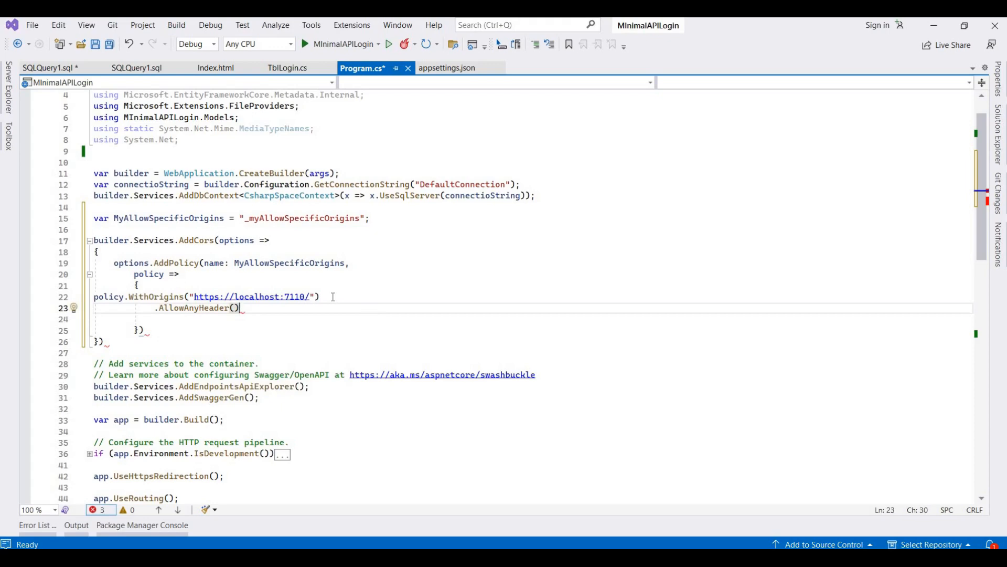
text(.)
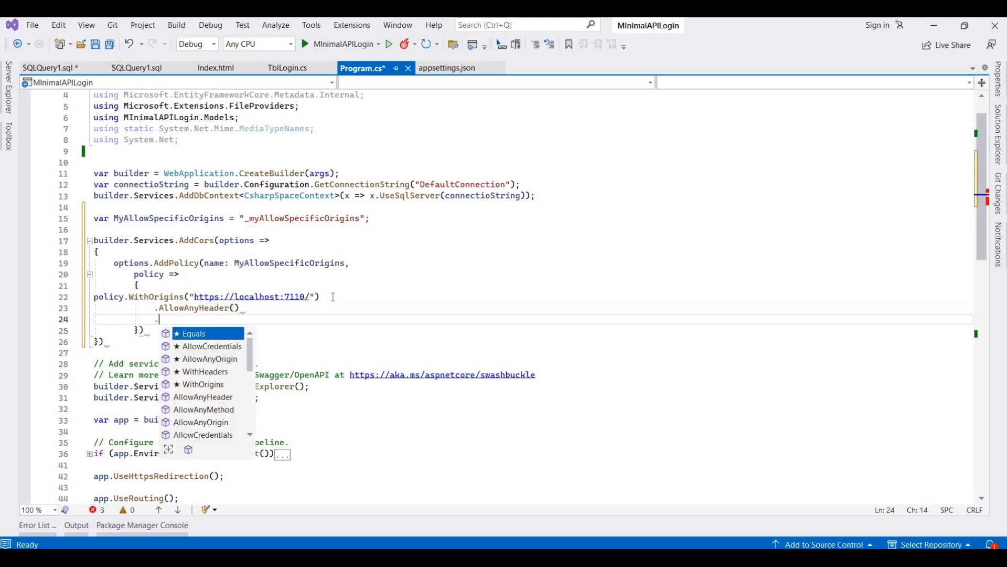
text(.AllowAnyMethod)
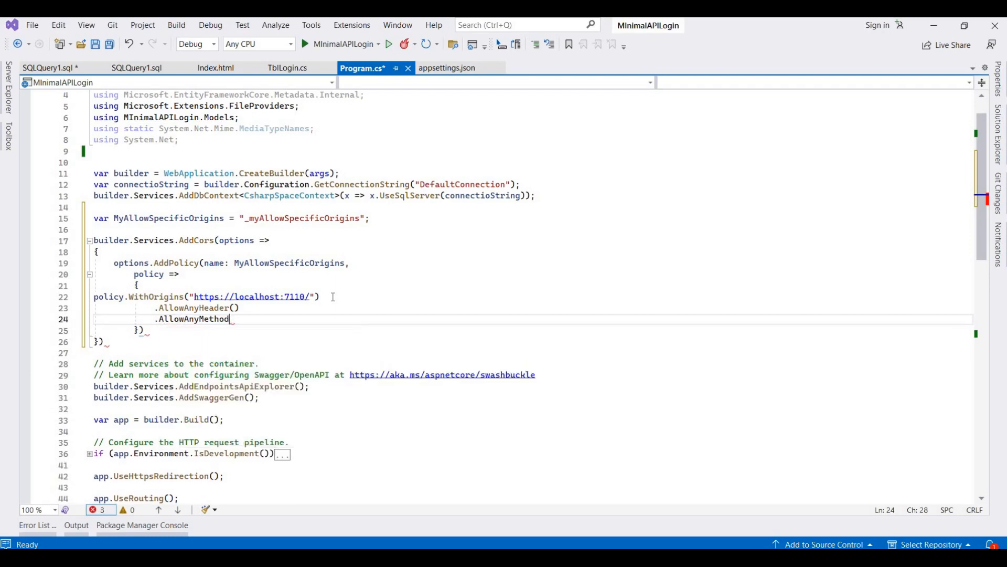
text(())
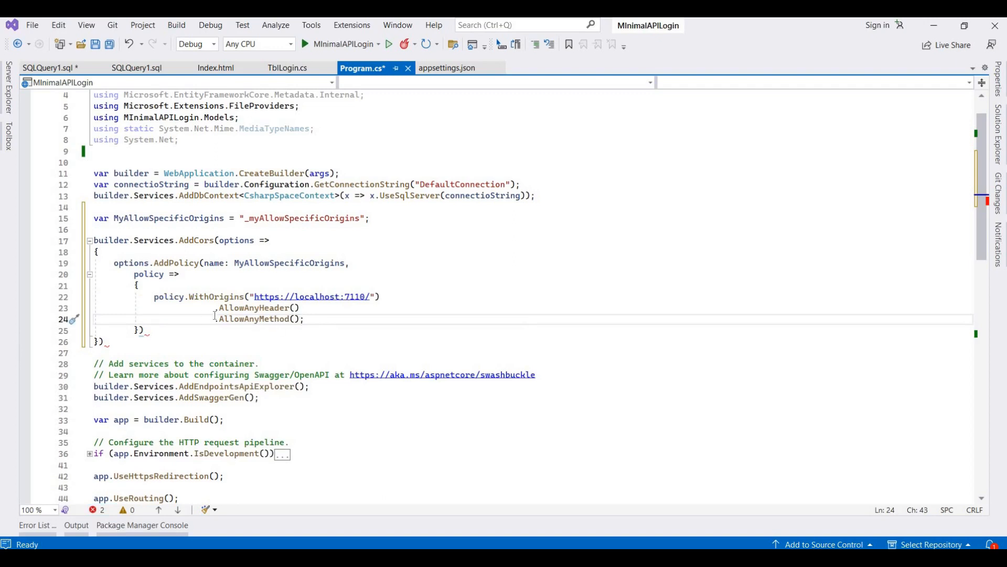
text(;)
click(532, 329)
text(;)
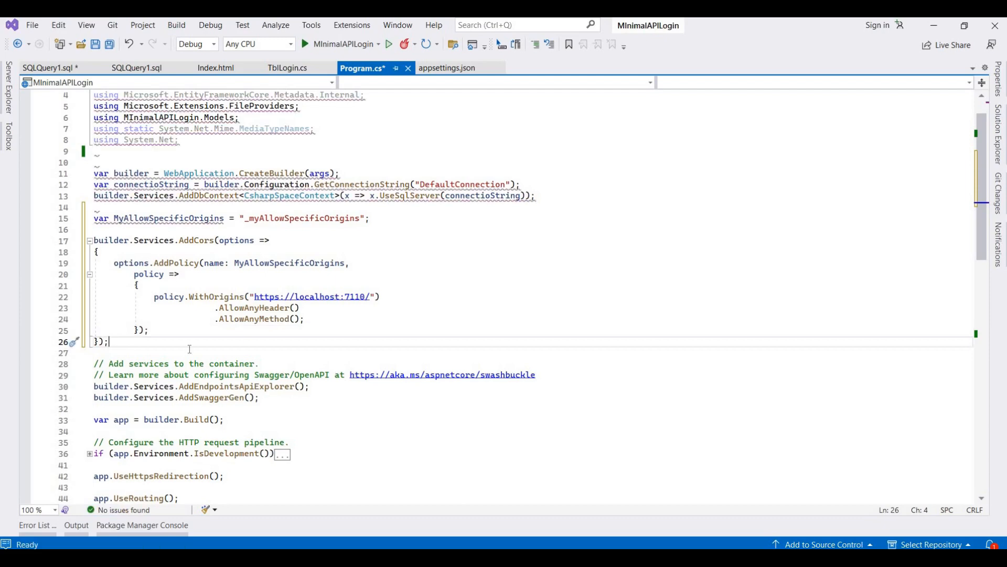
key(ctrl+s)
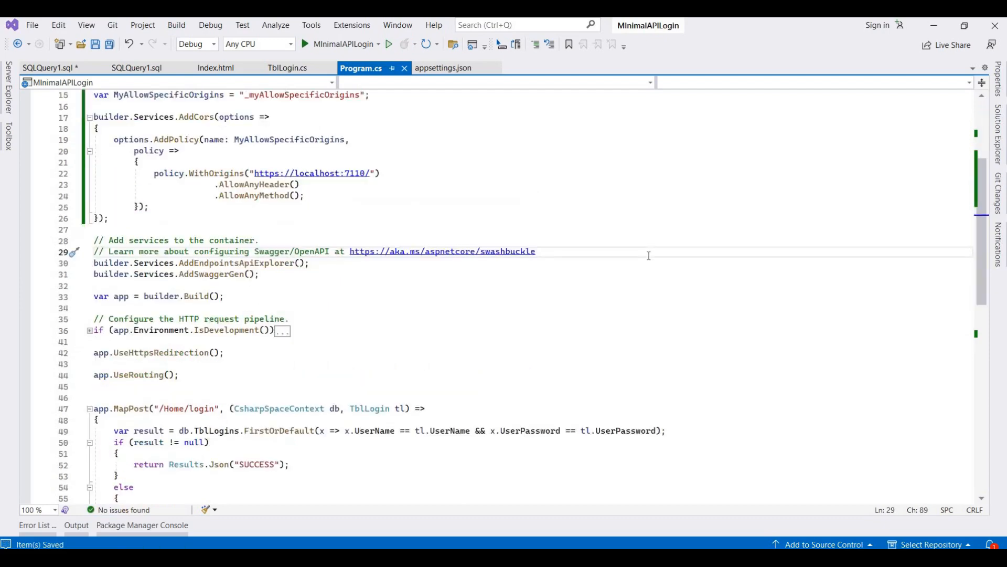
- Add app.UseCors(MyAllowSpecificOrigins) just above app.Run in Program.cs
scroll(down, 3)
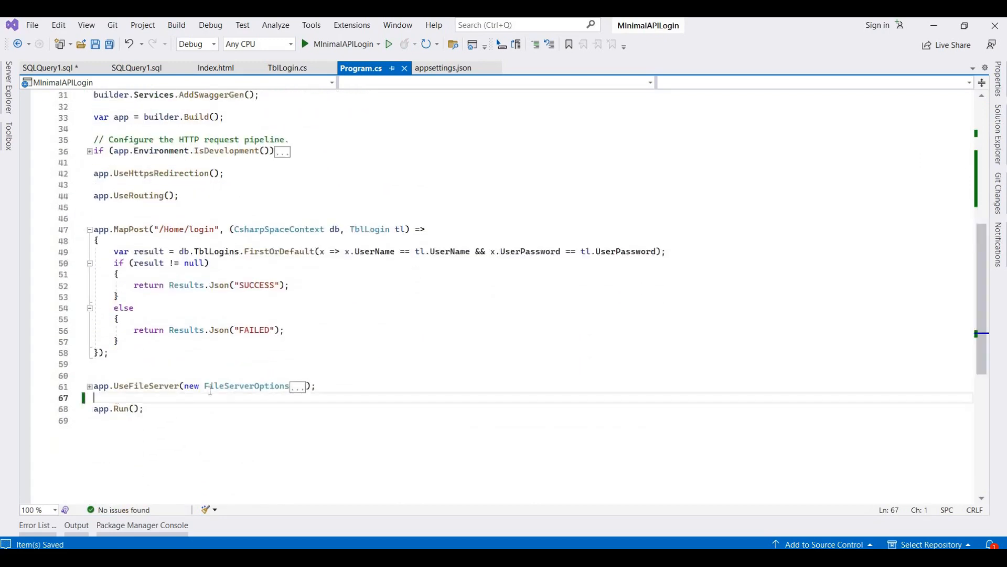
text(app)
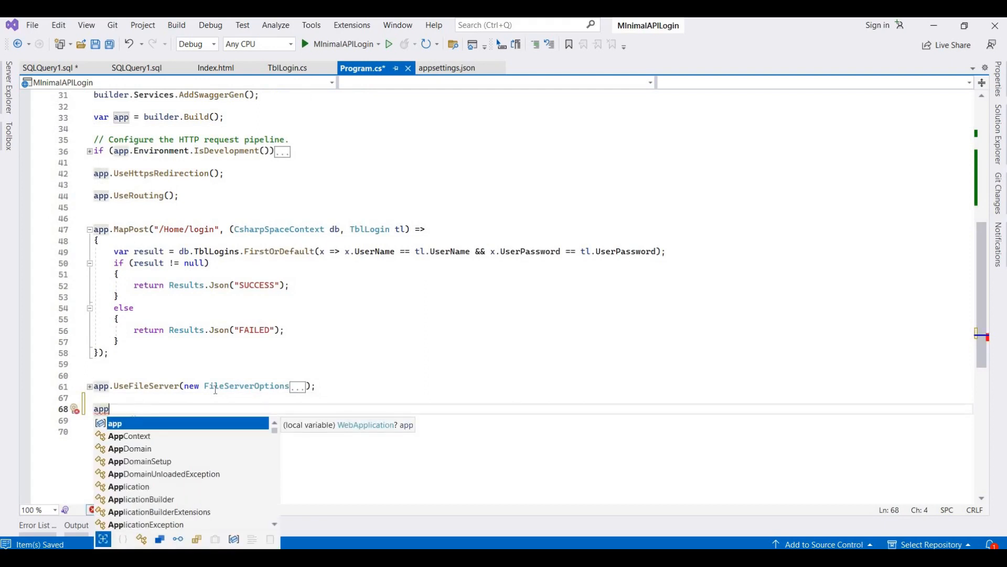
text(.)
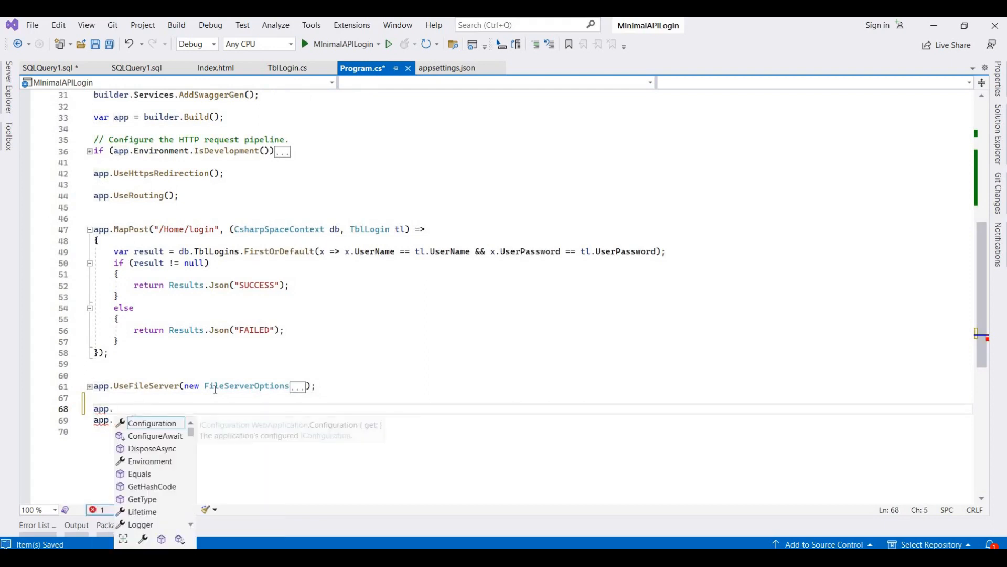
text(Usec)
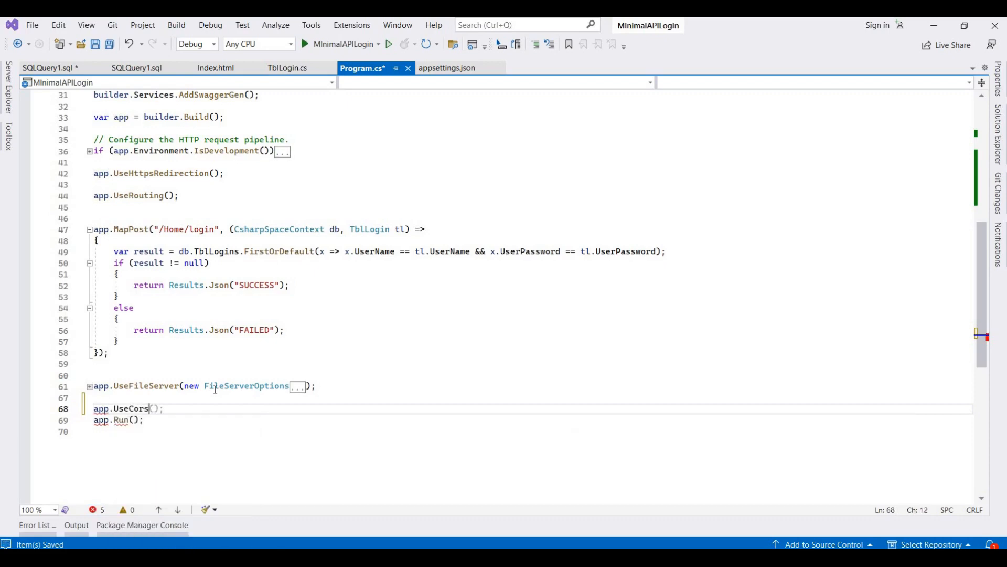
text(()
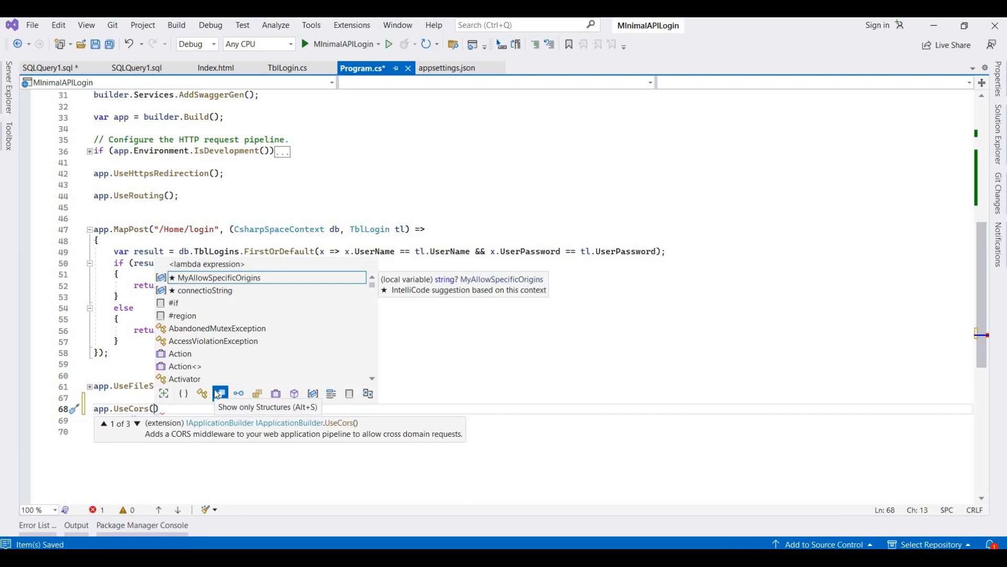
text(my)
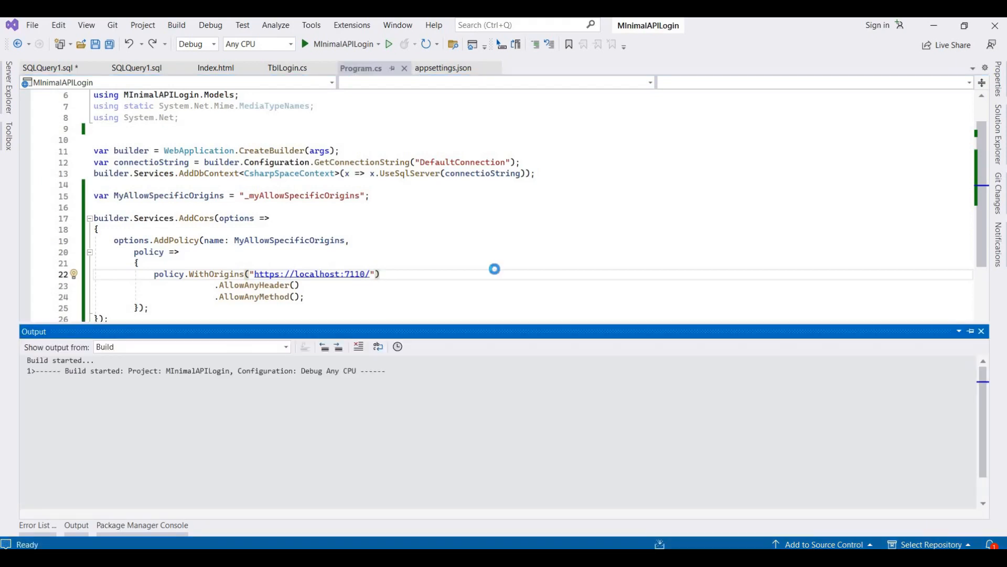
- Build and start MInimalAPILogin with the run button to test the login page
click(305, 44)
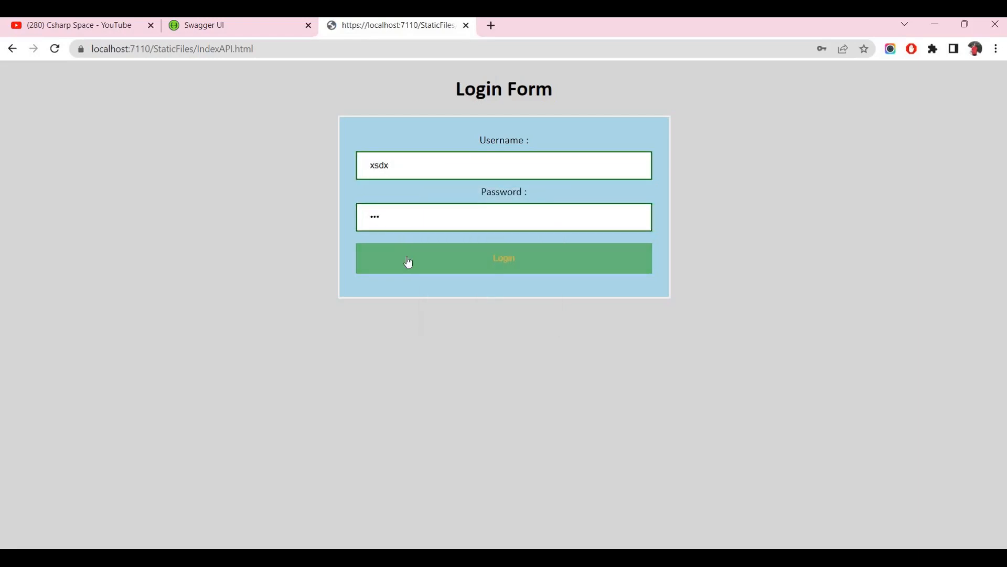
mouse_move(251, 233)
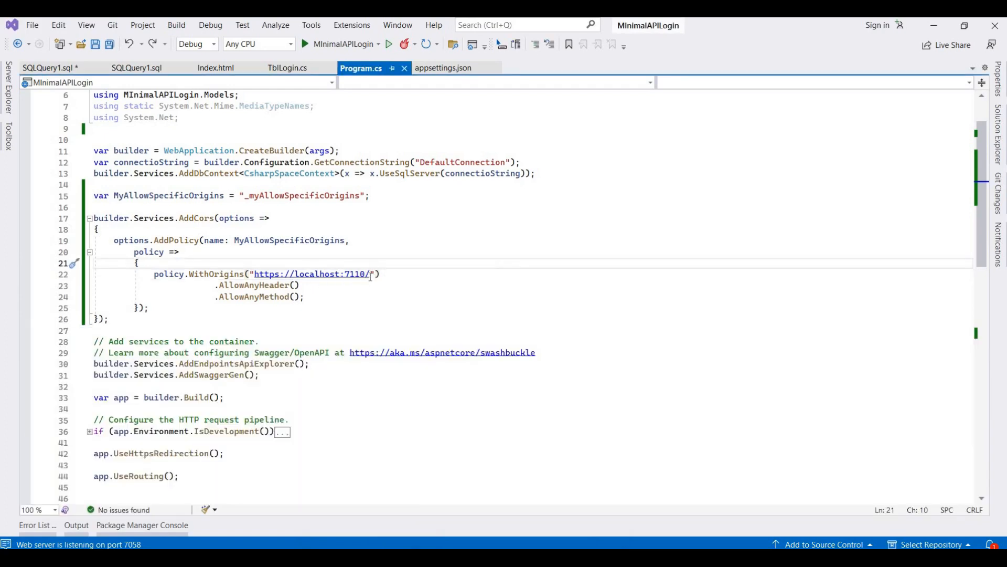
click(373, 274)
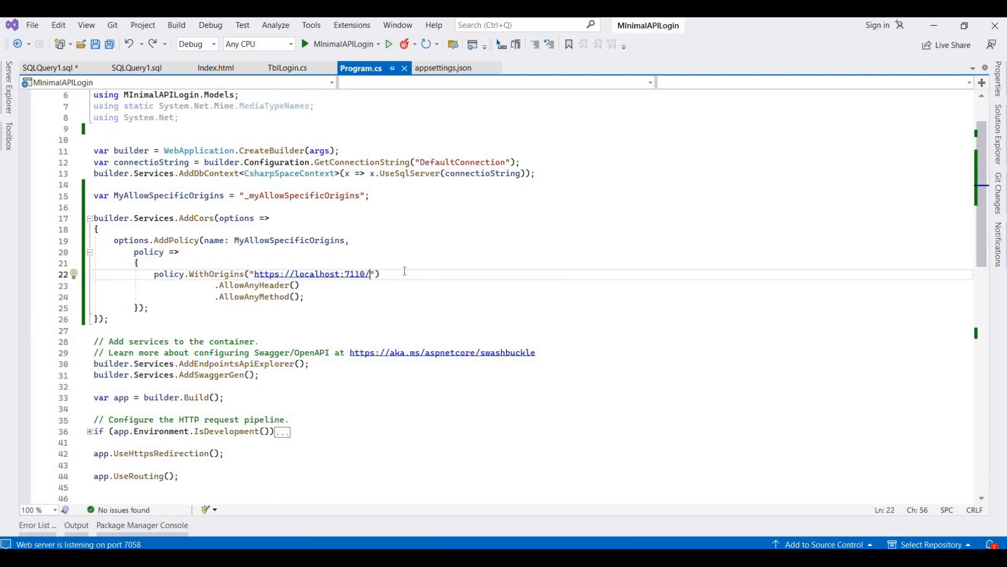
key(Backspace)
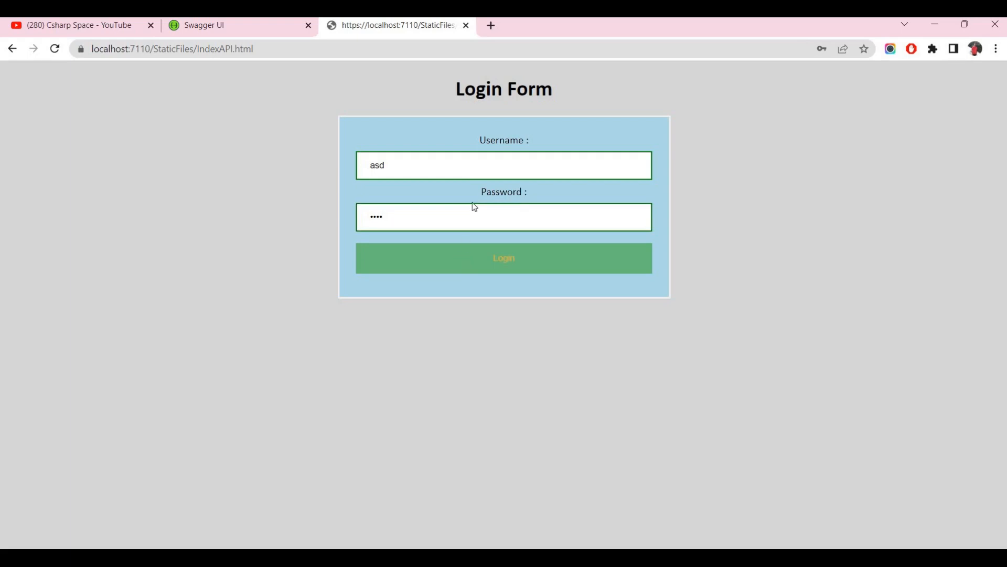
- Submit the login with username asd and dismiss the FAILED alert from localhost:7110
click(502, 258)
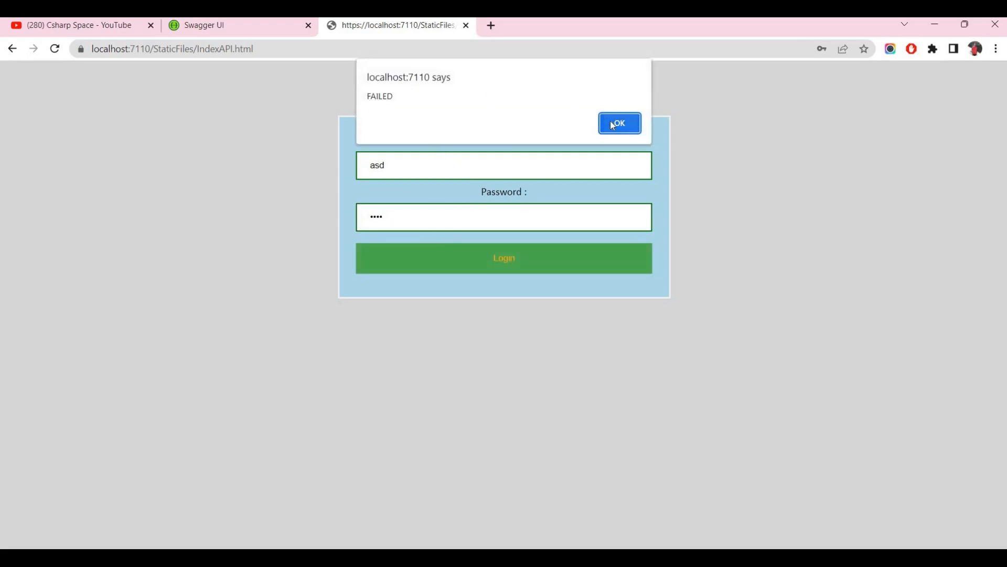
click(618, 124)
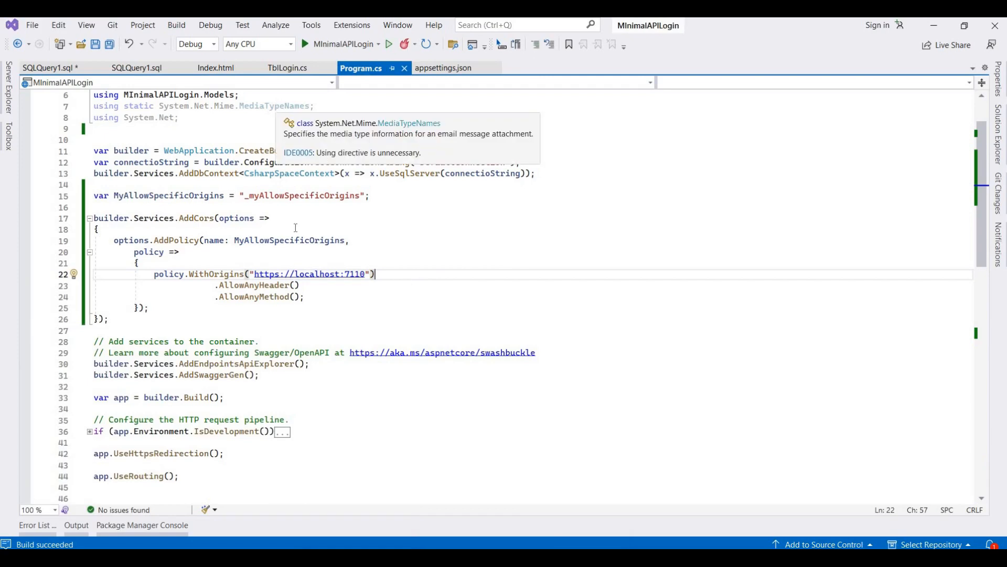
mouse_move(485, 237)
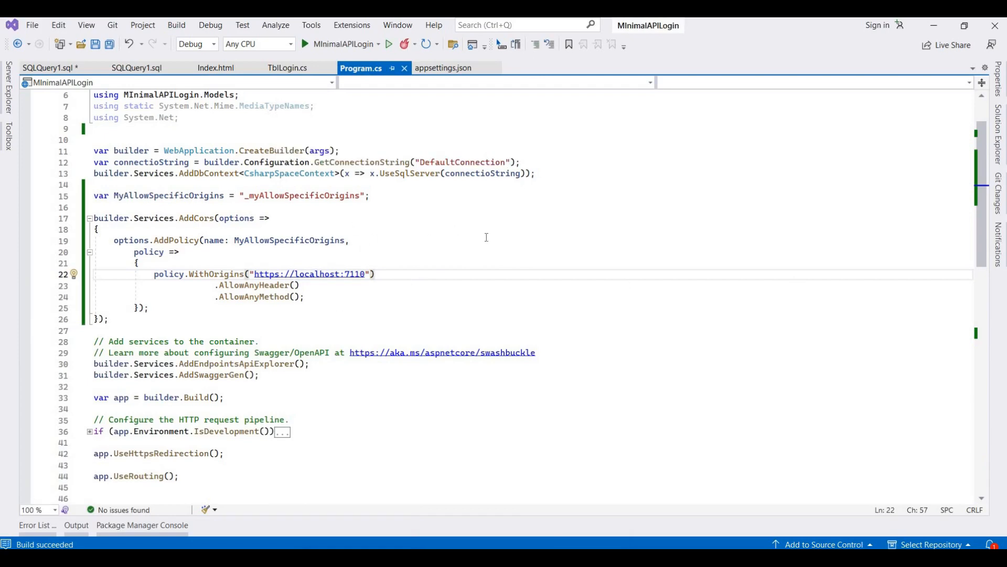
scroll(down, 3)
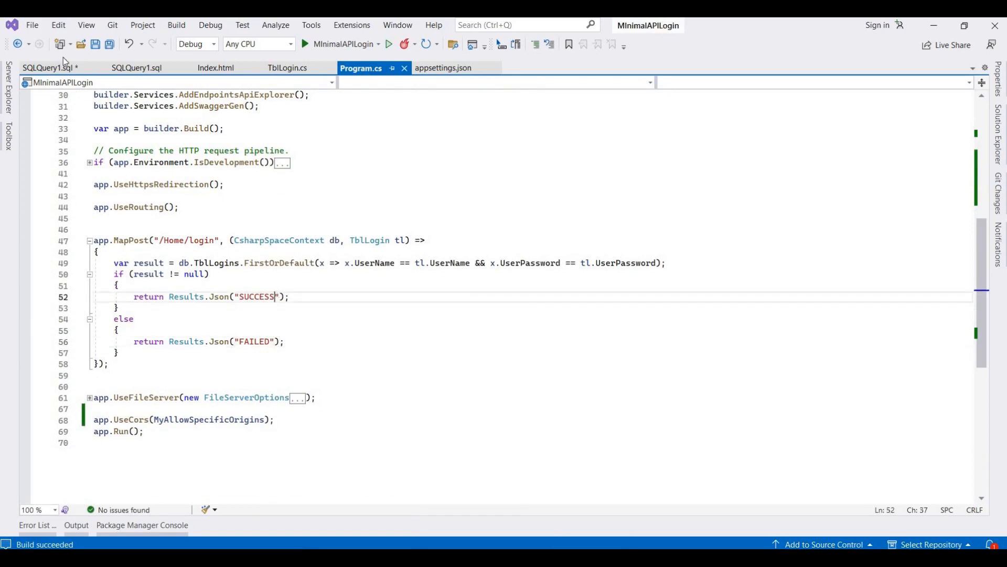
click(50, 67)
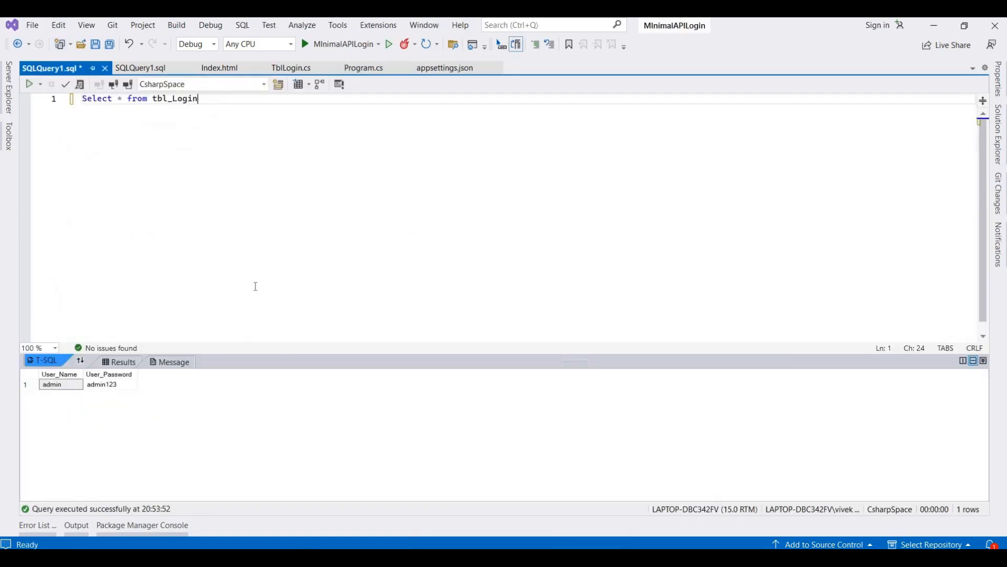
mouse_move(222, 286)
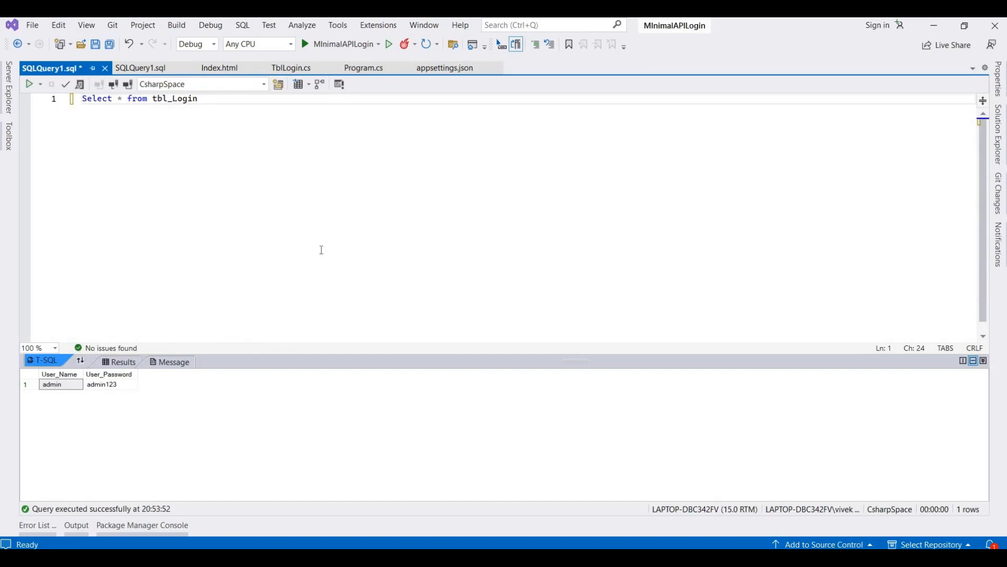
mouse_move(25, 371)
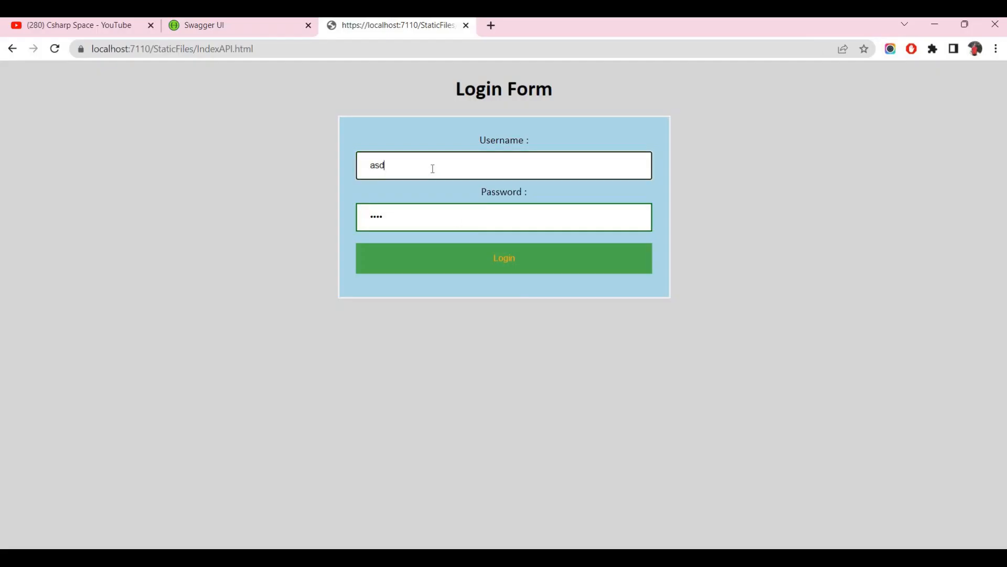
- Enter username admin with its stored password and submit the login form
text(admin)
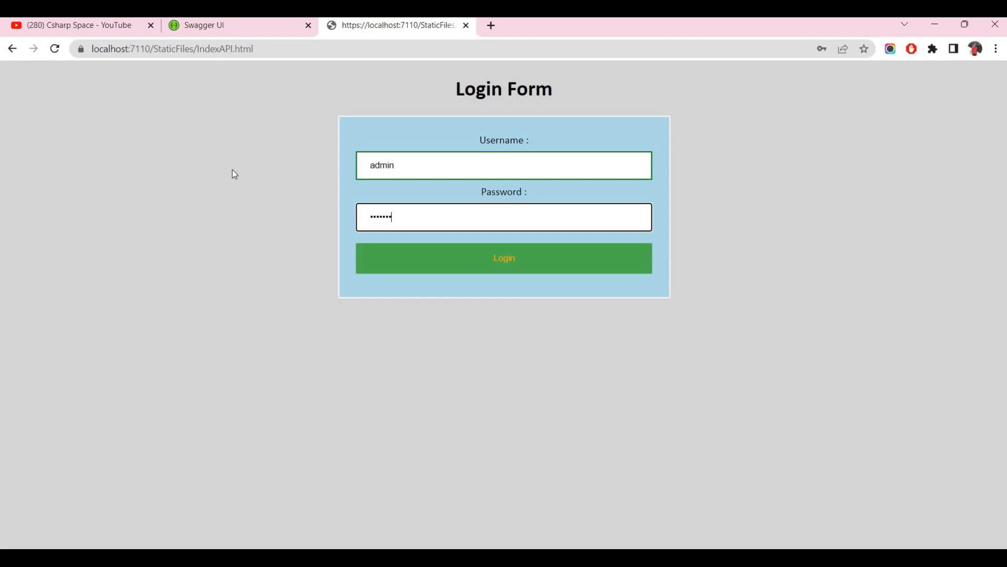
click(503, 258)
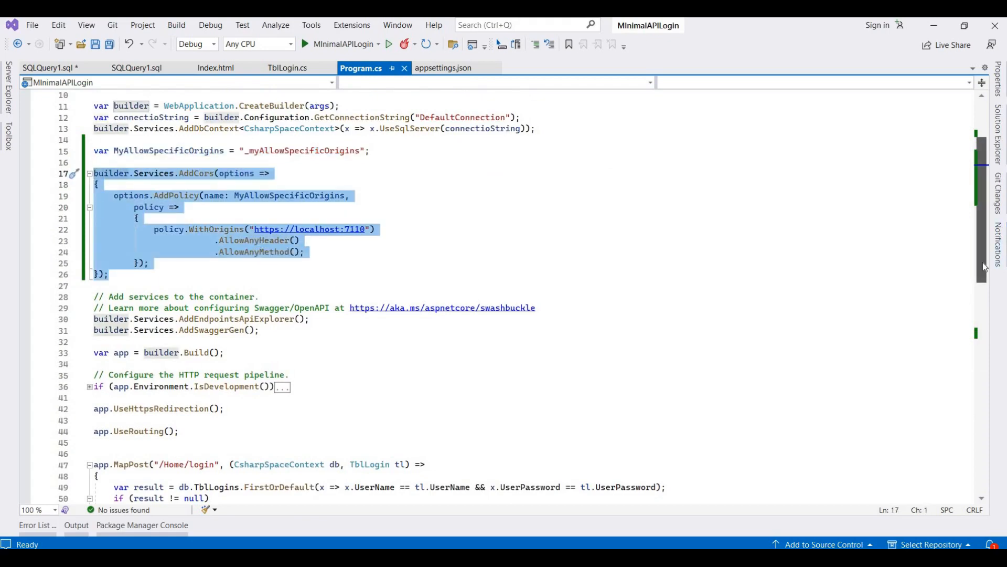
scroll(down, 3)
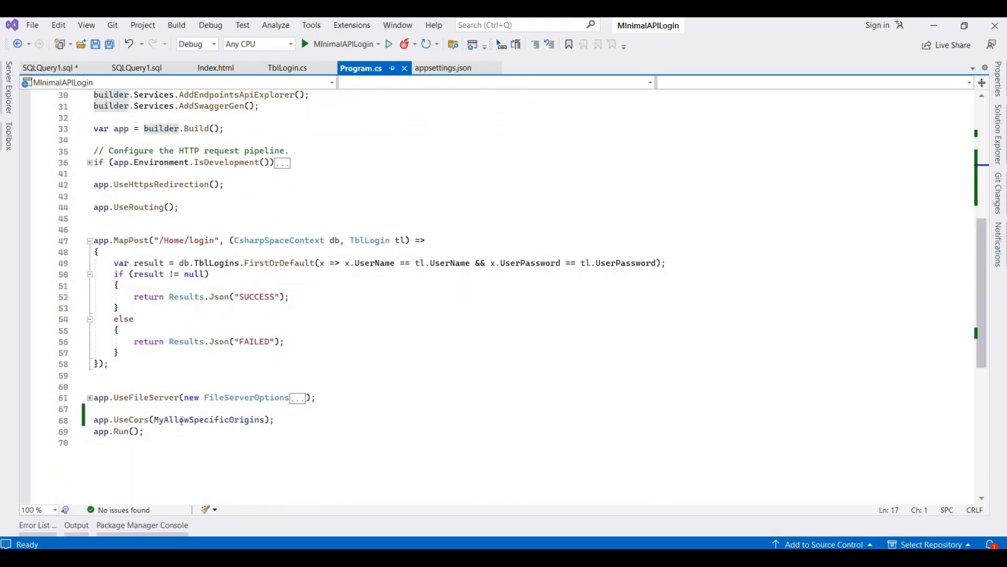
triple_click(182, 420)
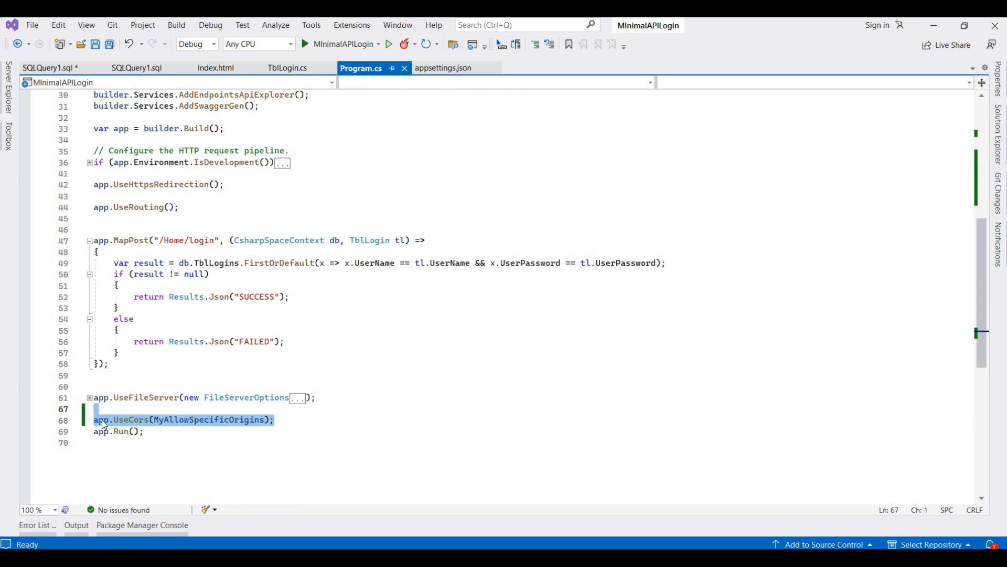